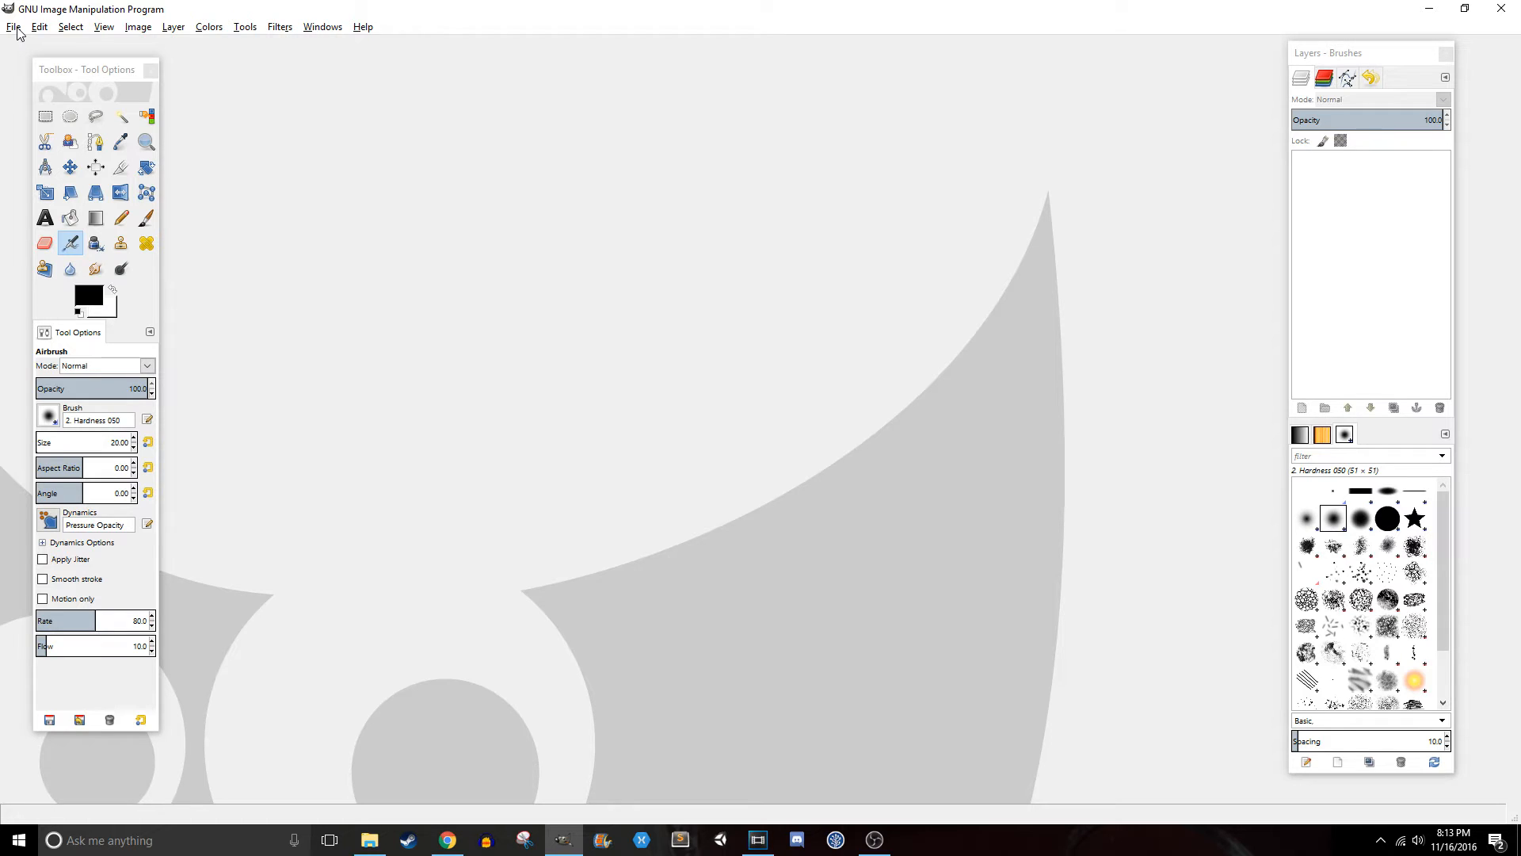
# Create a new 32×32 pixel blank image via File > New
pyautogui.click(13, 26)
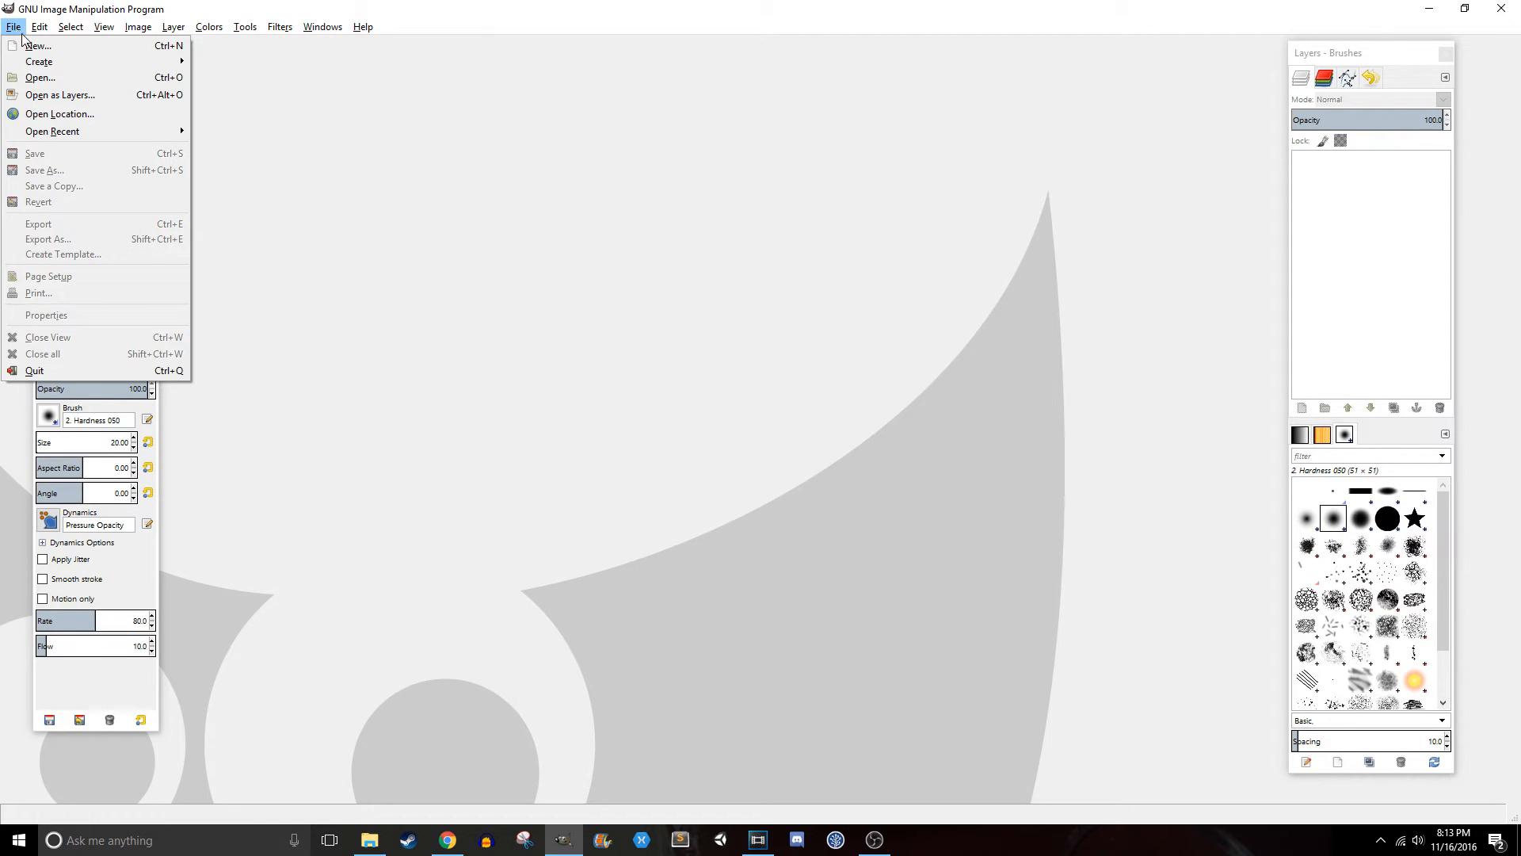
pyautogui.click(37, 46)
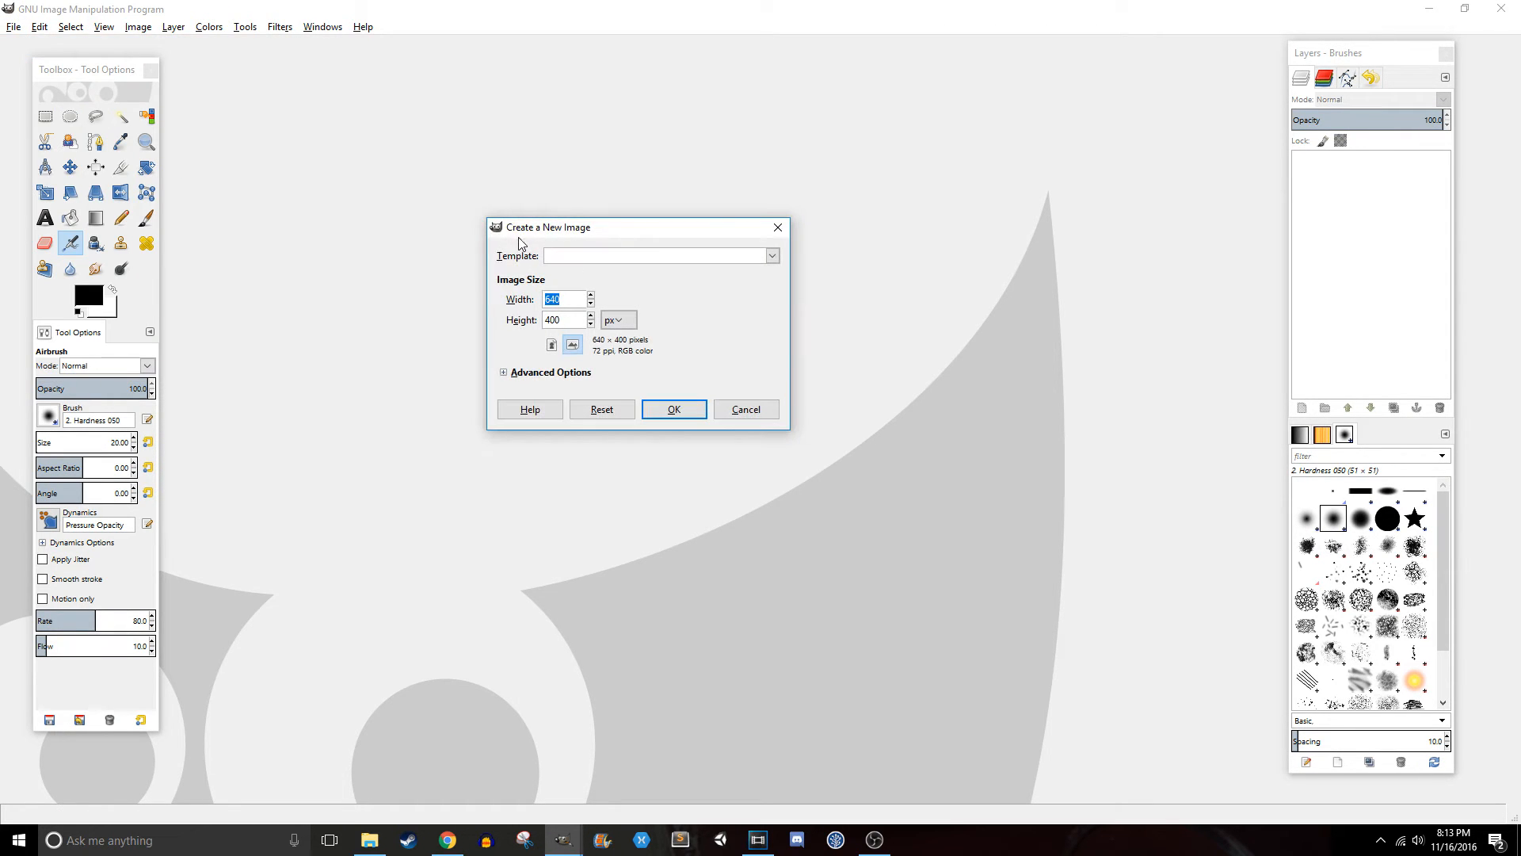
pyautogui.write('3')
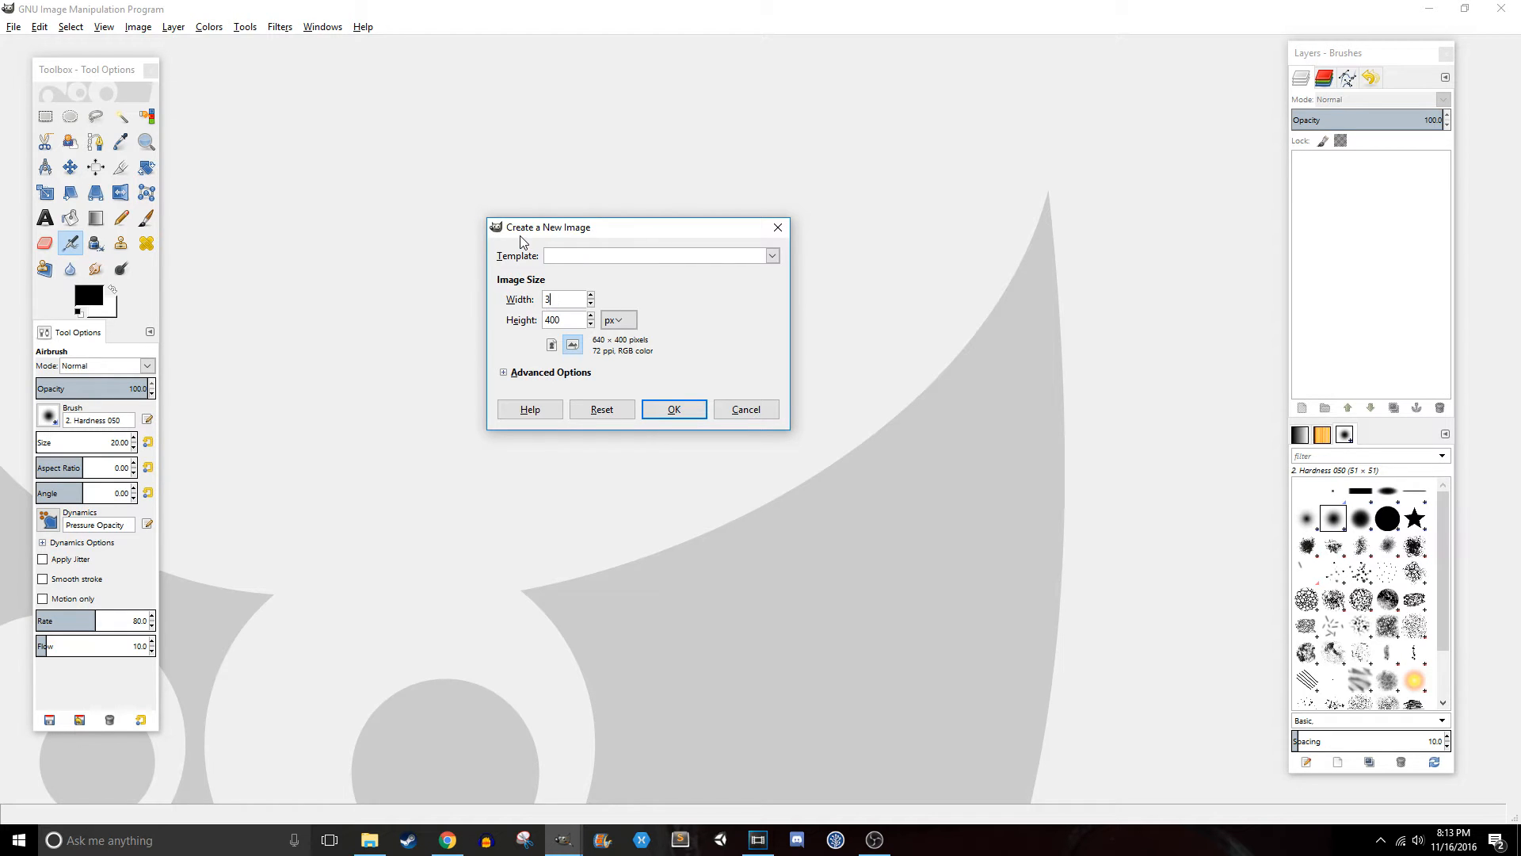
pyautogui.write('2')
pyautogui.click(566, 319)
pyautogui.write('32')
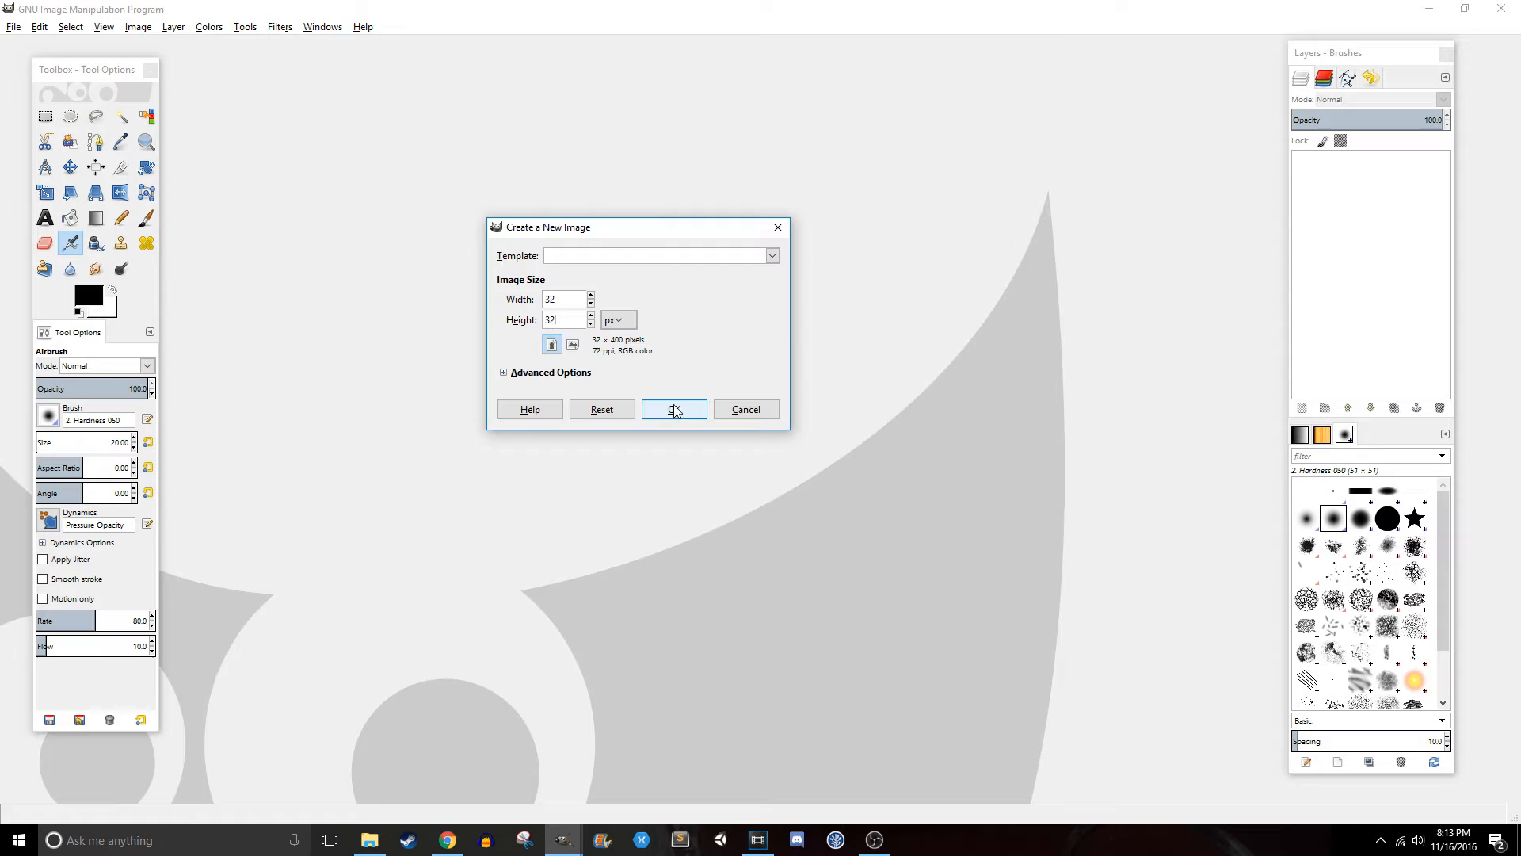
pyautogui.click(674, 408)
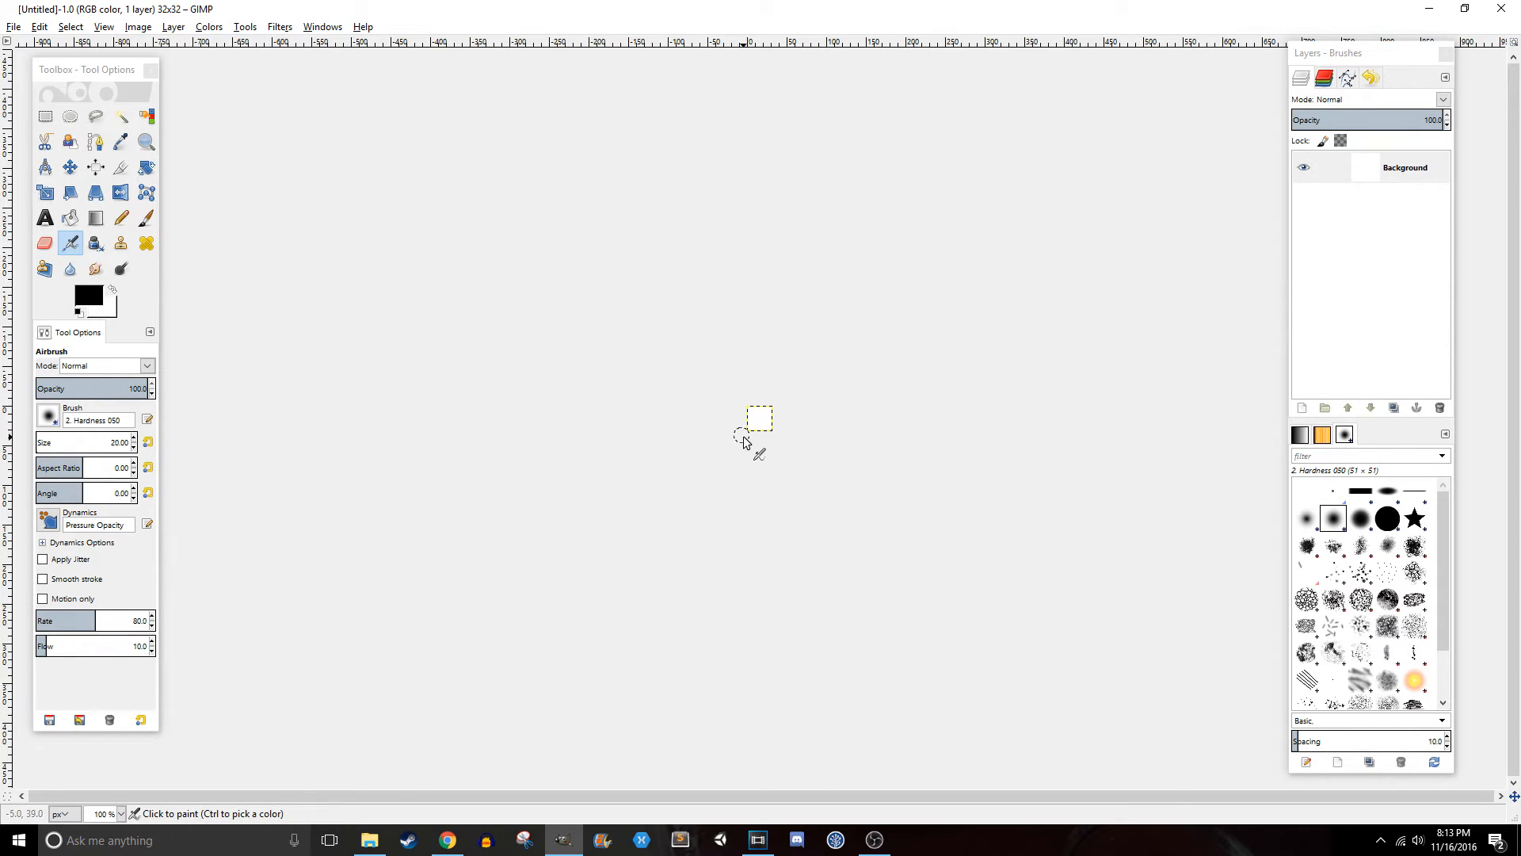
# Draw the black pixel-art cat with a long diagonal tail using the 1-pixel pencil
pyautogui.click(146, 142)
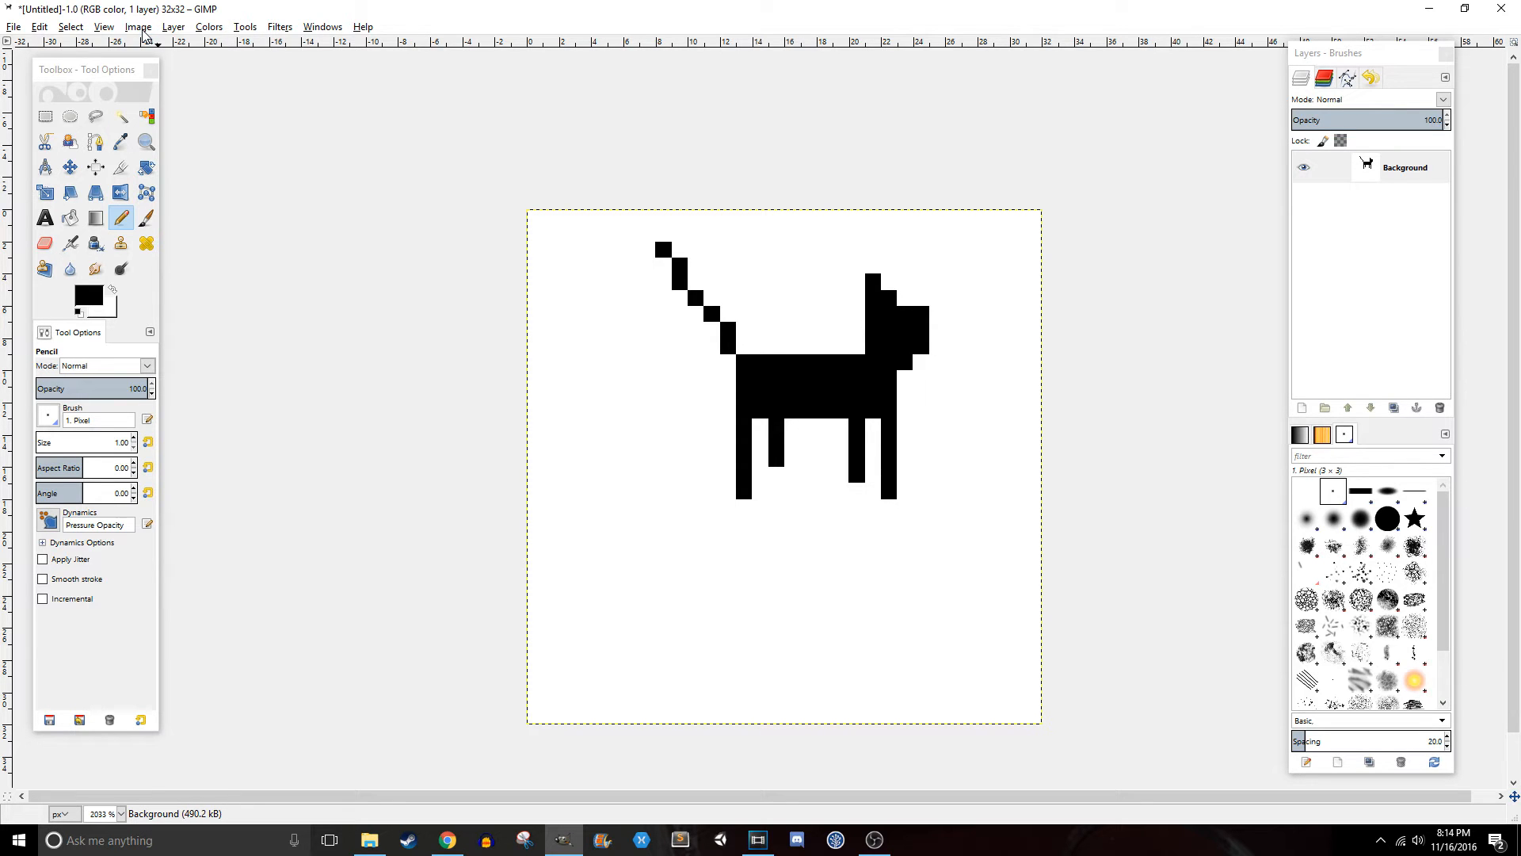
pyautogui.click(103, 26)
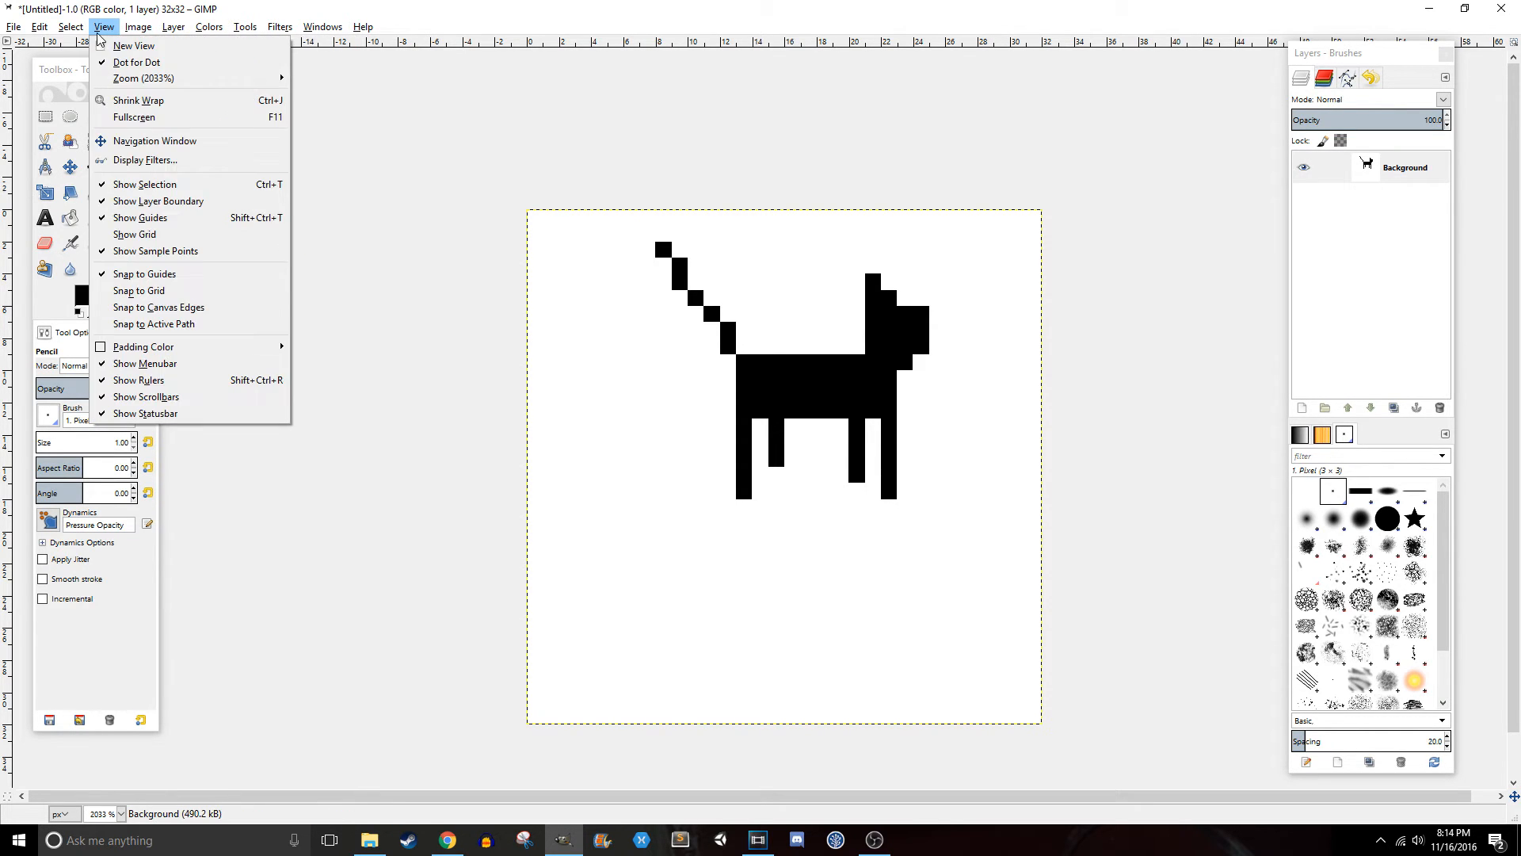
# Scale the cat image to 128×128 pixels with interpolation set to None
pyautogui.click(138, 27)
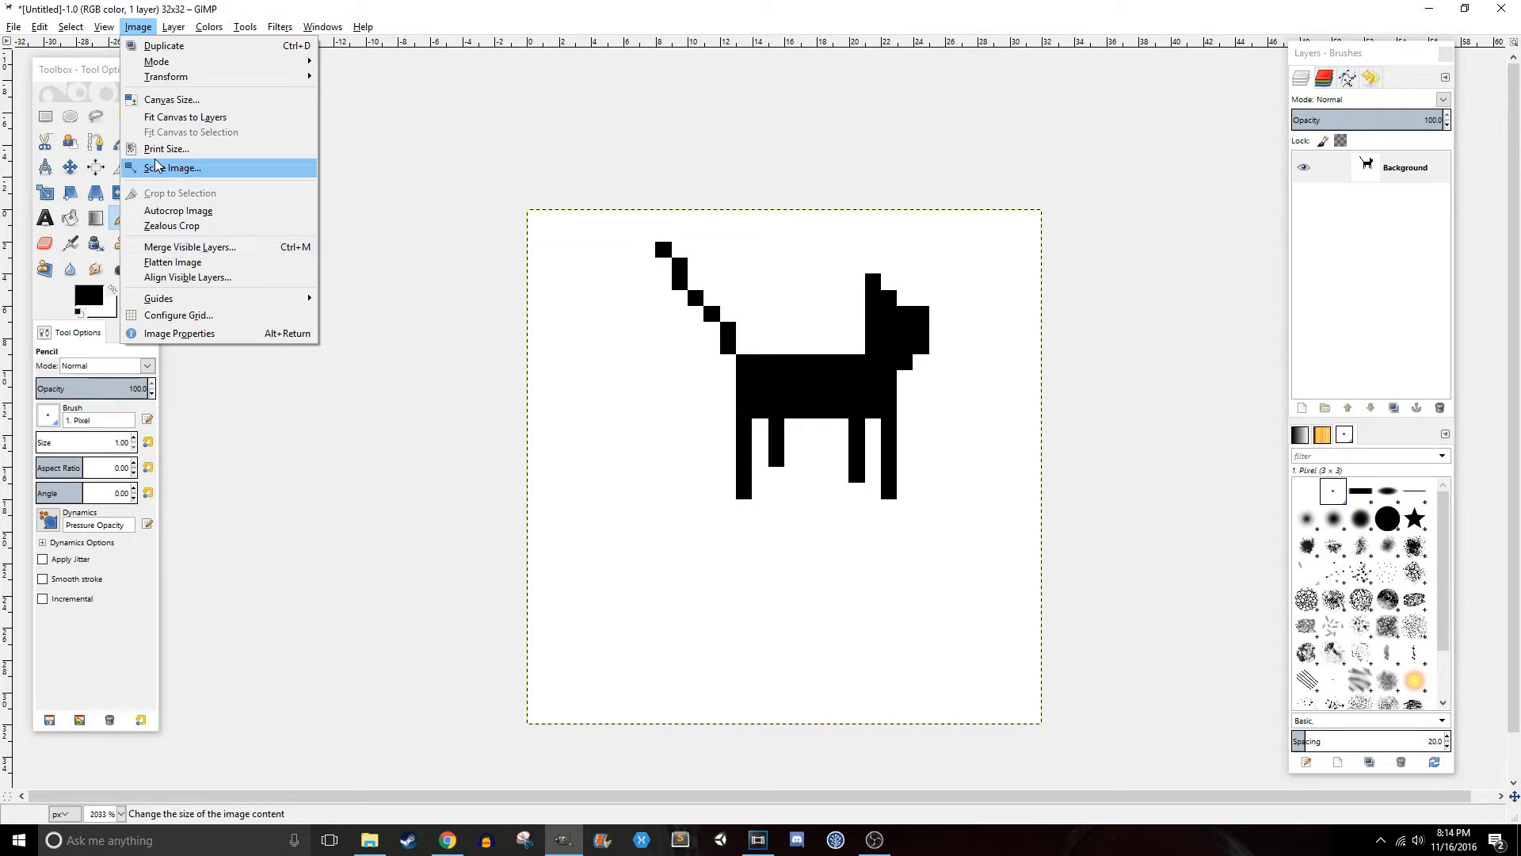
pyautogui.click(174, 168)
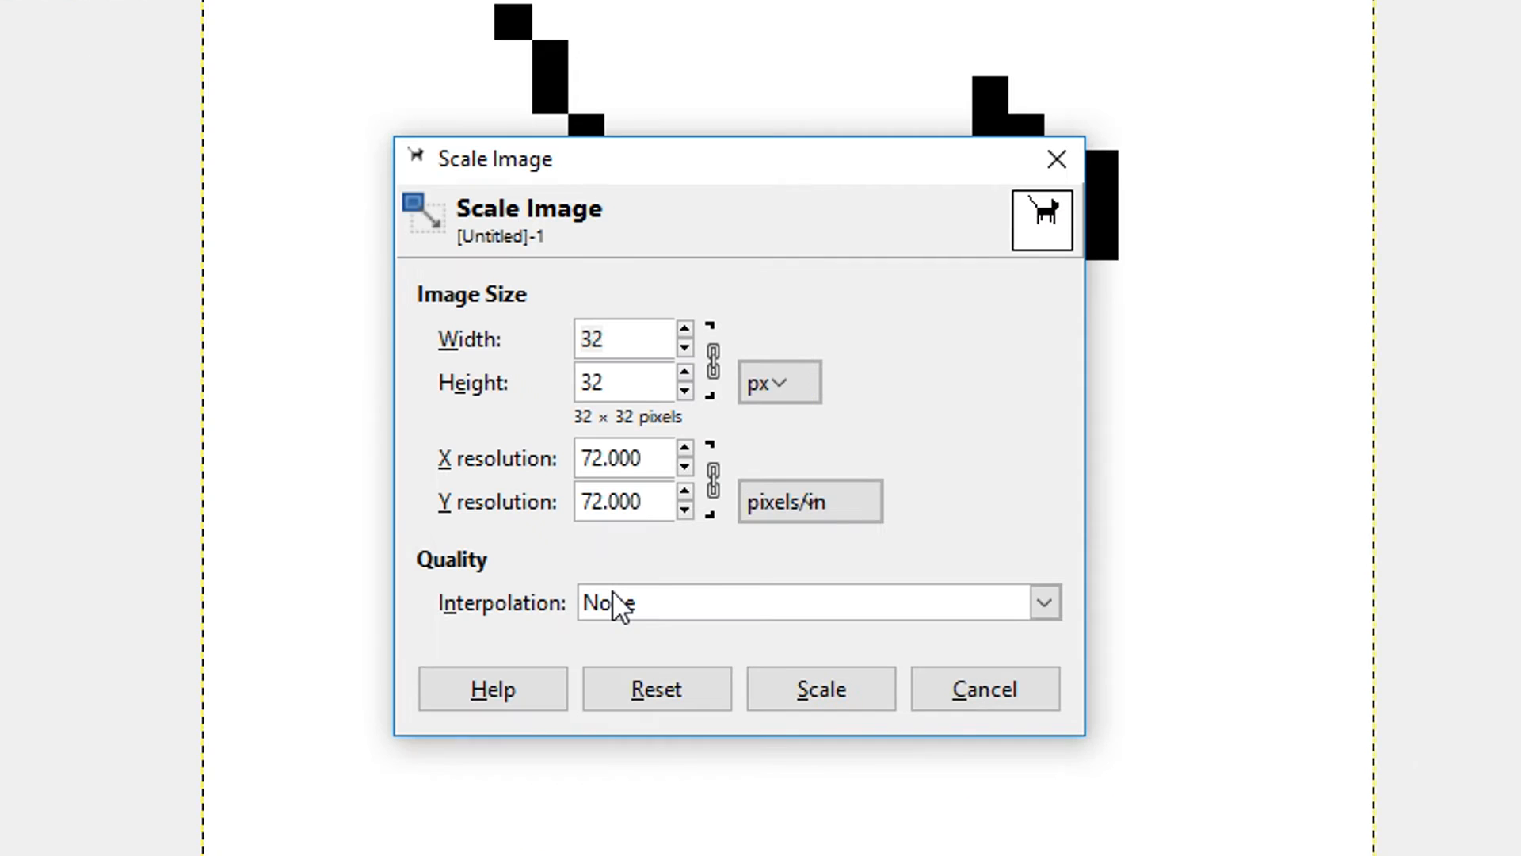
pyautogui.moveTo(640, 653)
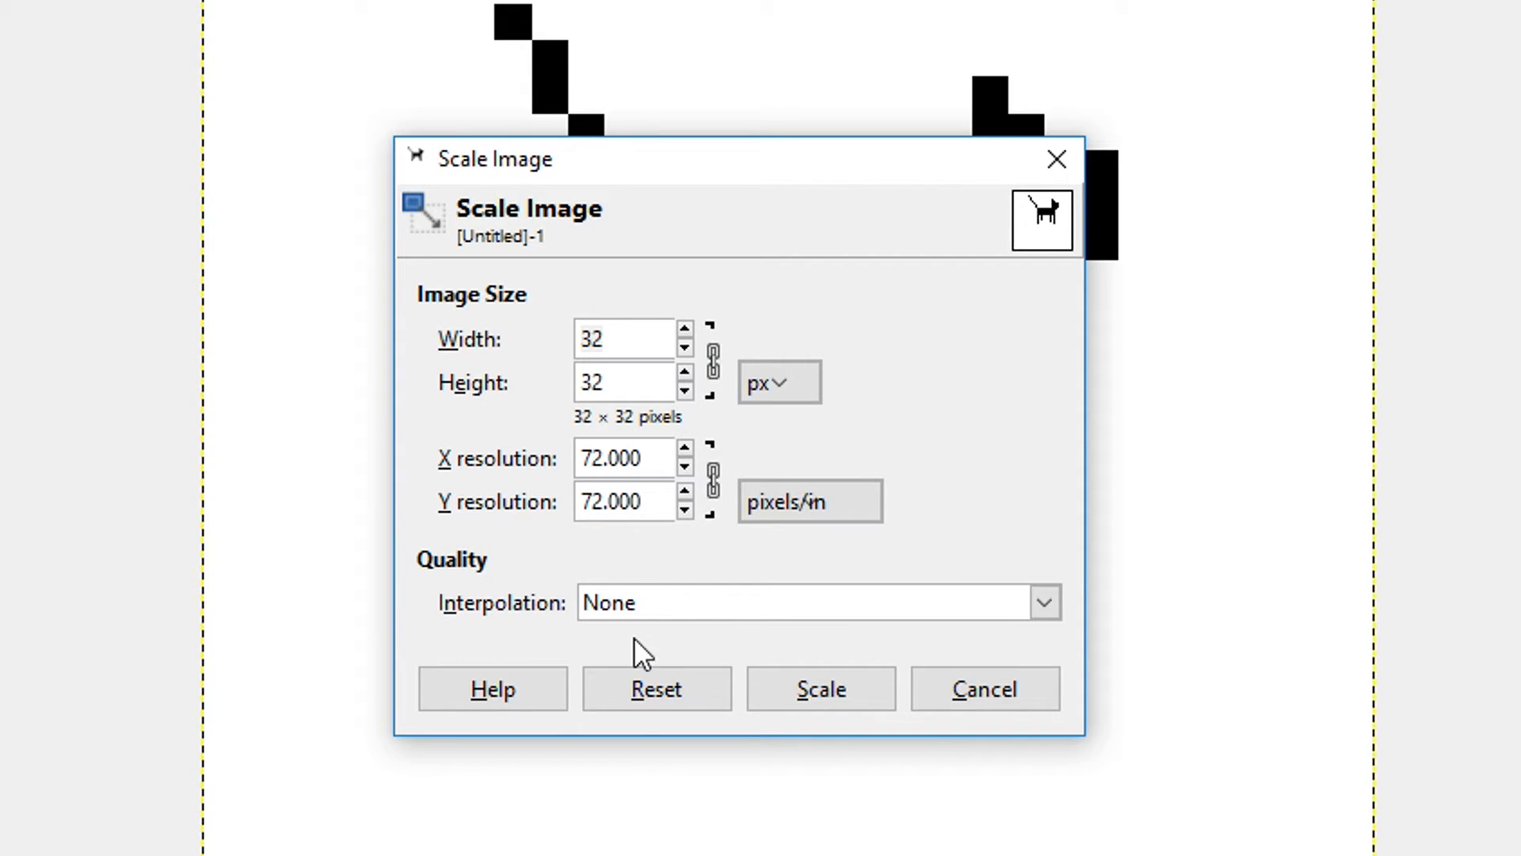
pyautogui.moveTo(670, 621)
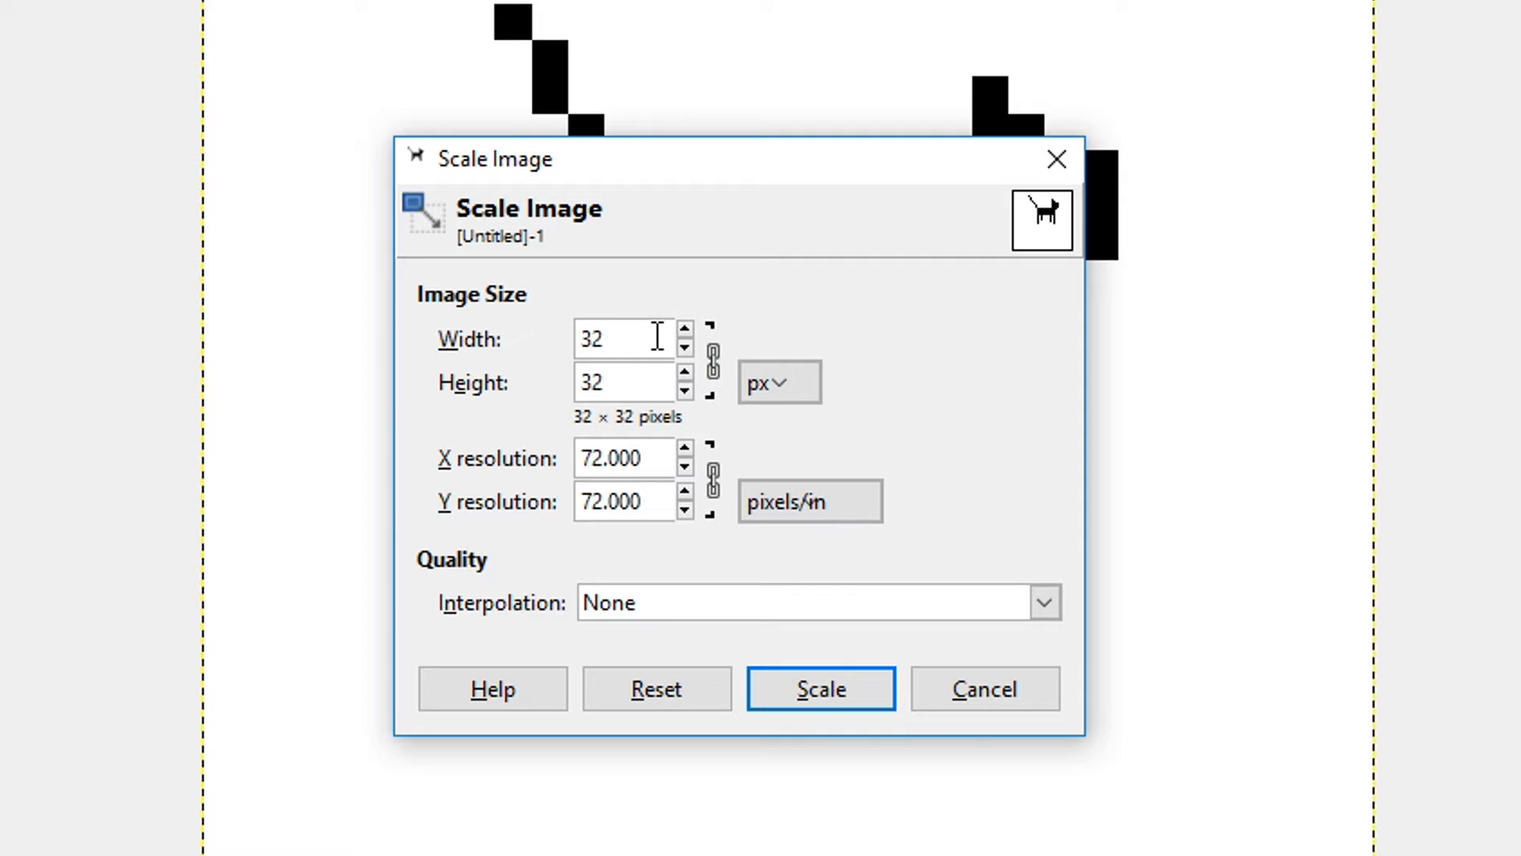
pyautogui.tripleClick(621, 338)
pyautogui.write('6')
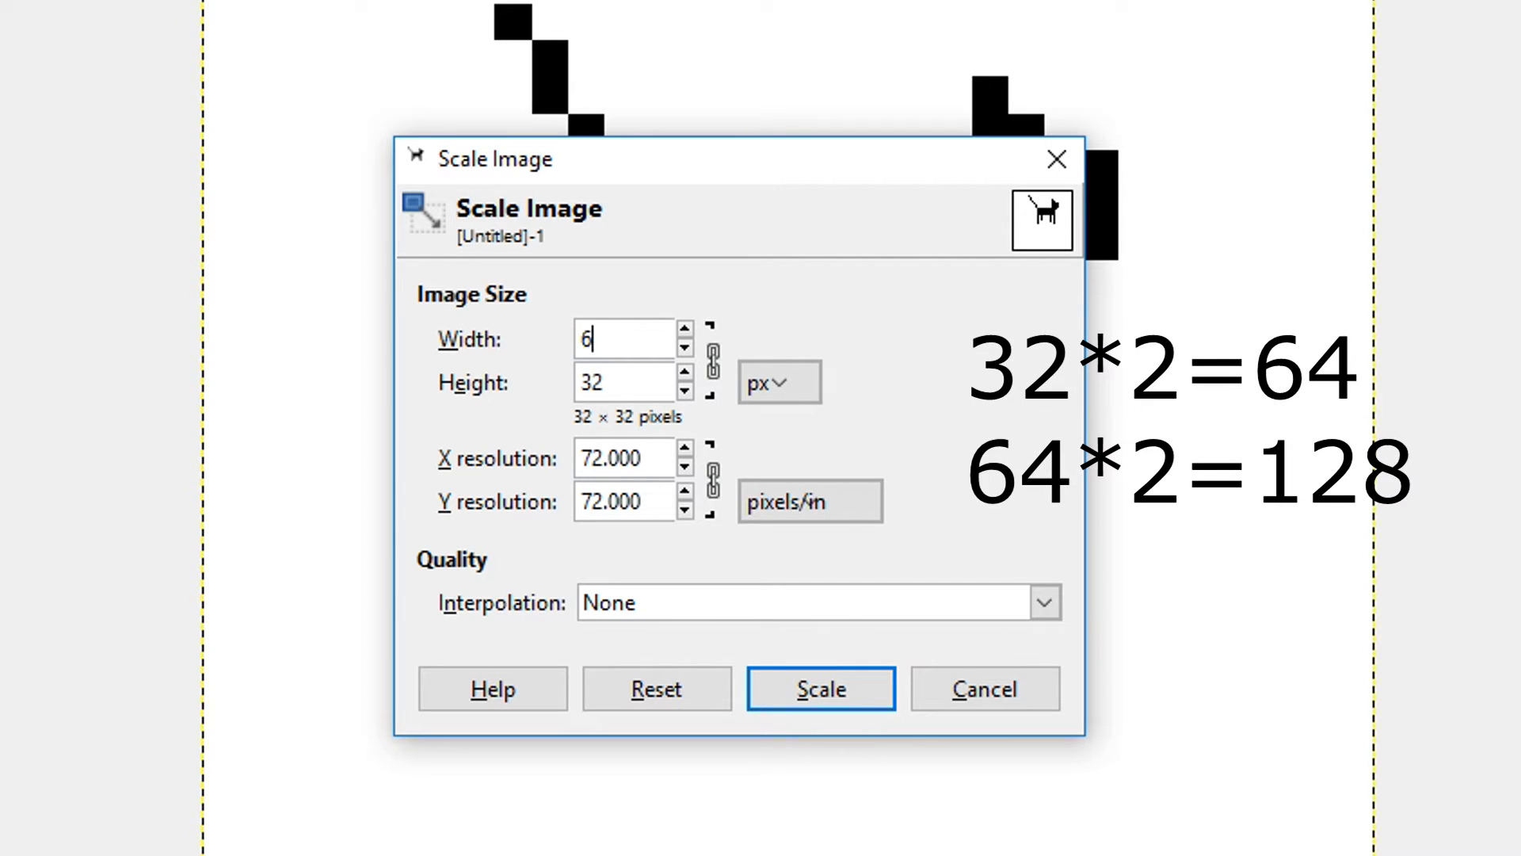
pyautogui.write('128')
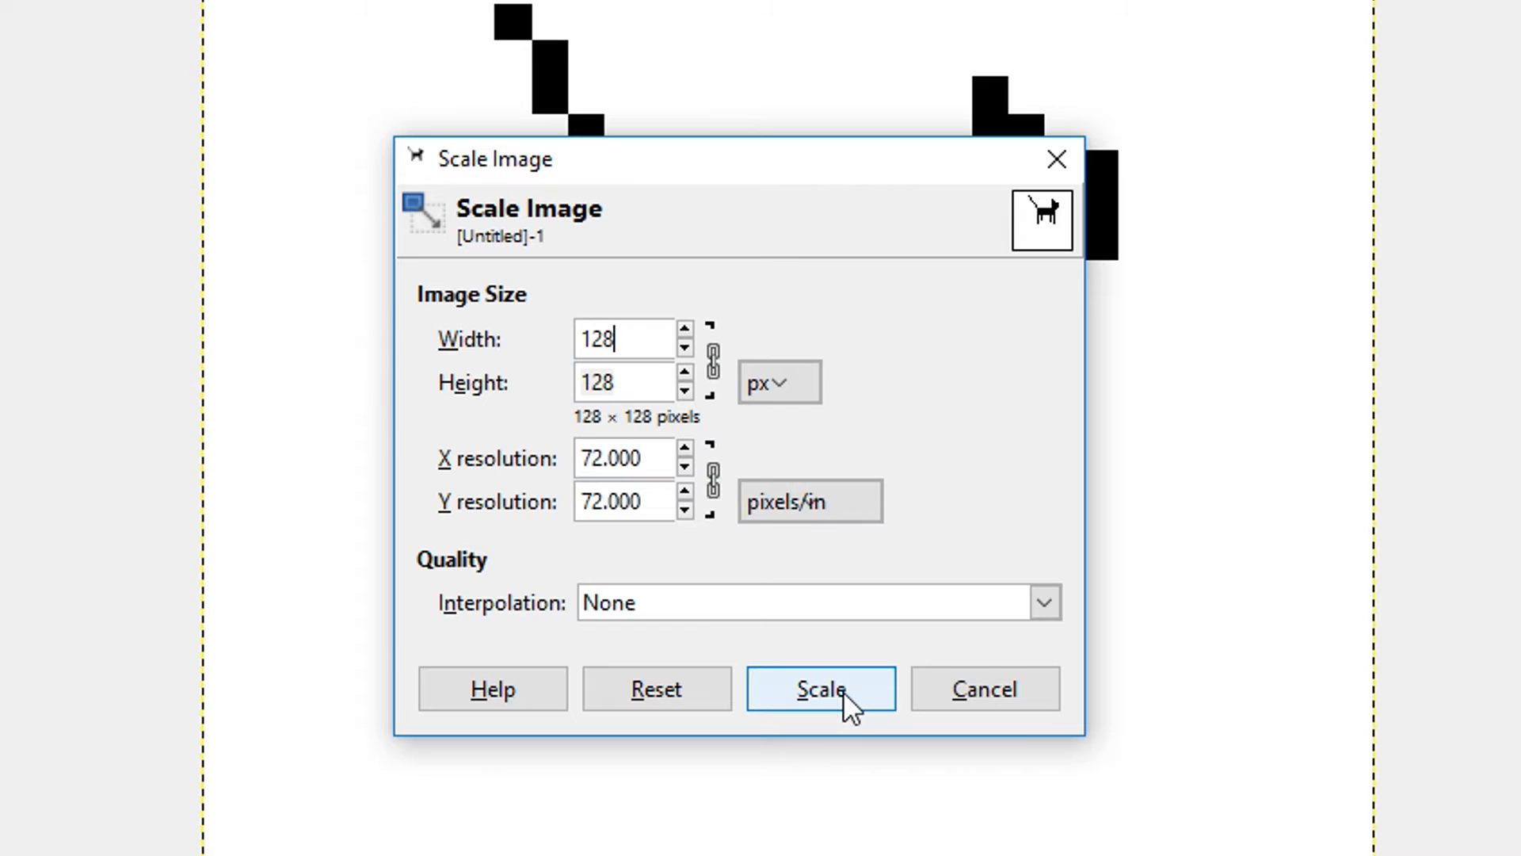
pyautogui.click(820, 689)
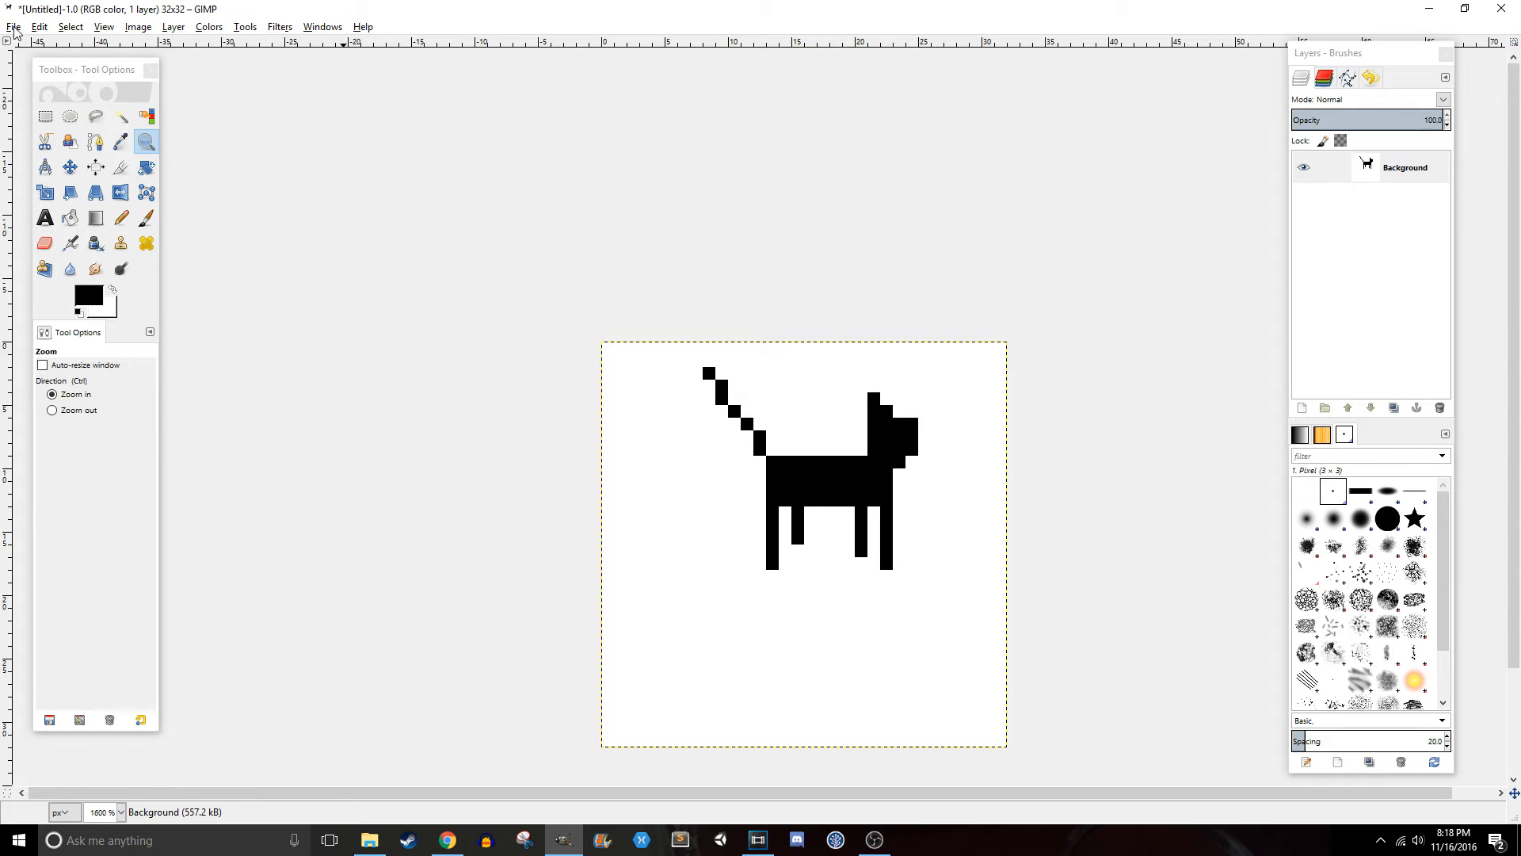
# Create a second 128×128 pixel image and set the pencil size to 4
pyautogui.click(13, 26)
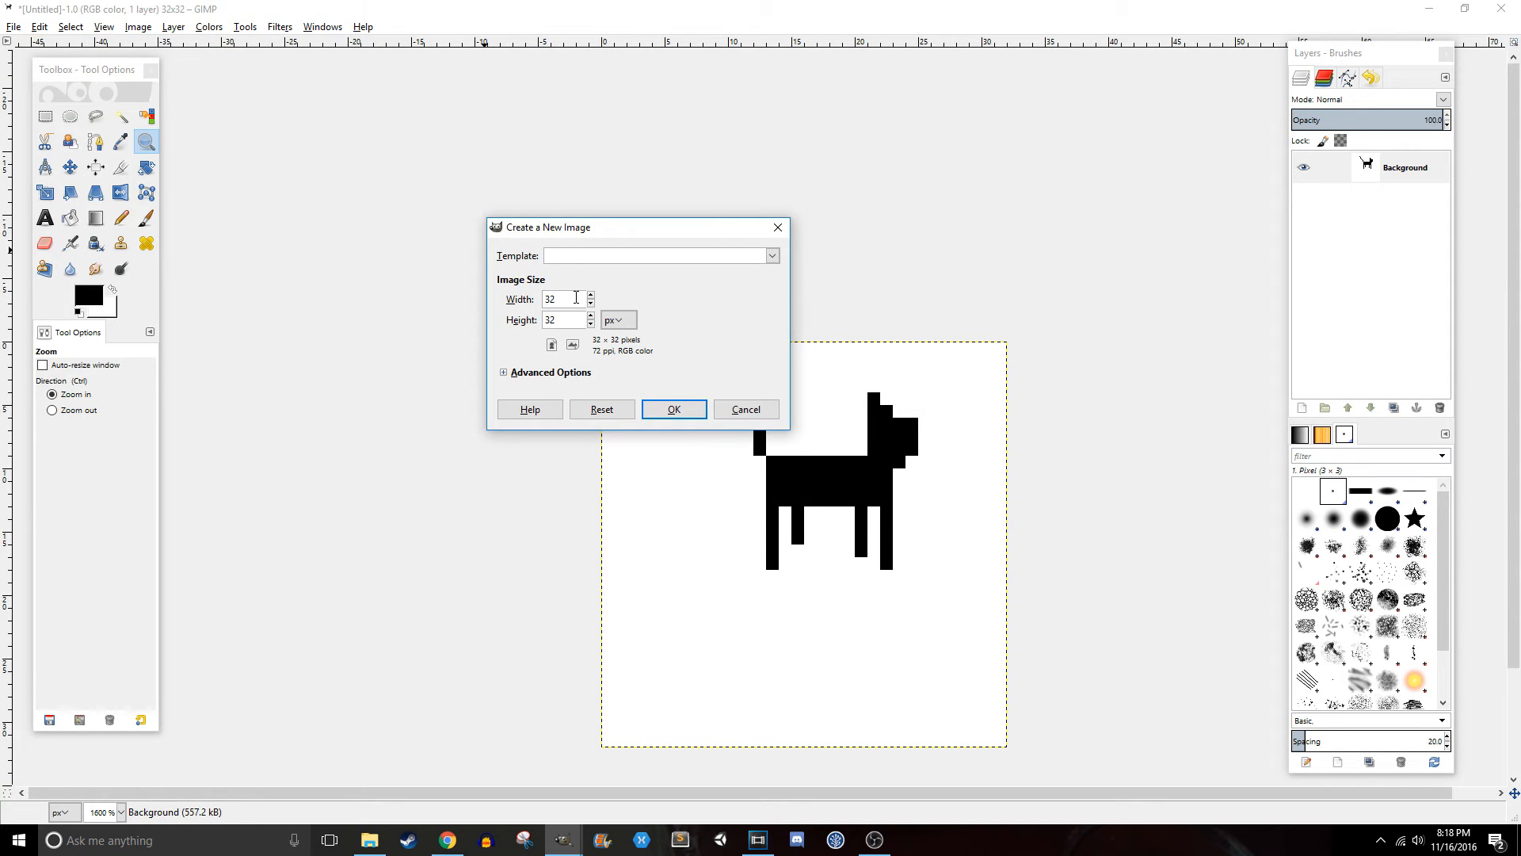
pyautogui.write('128')
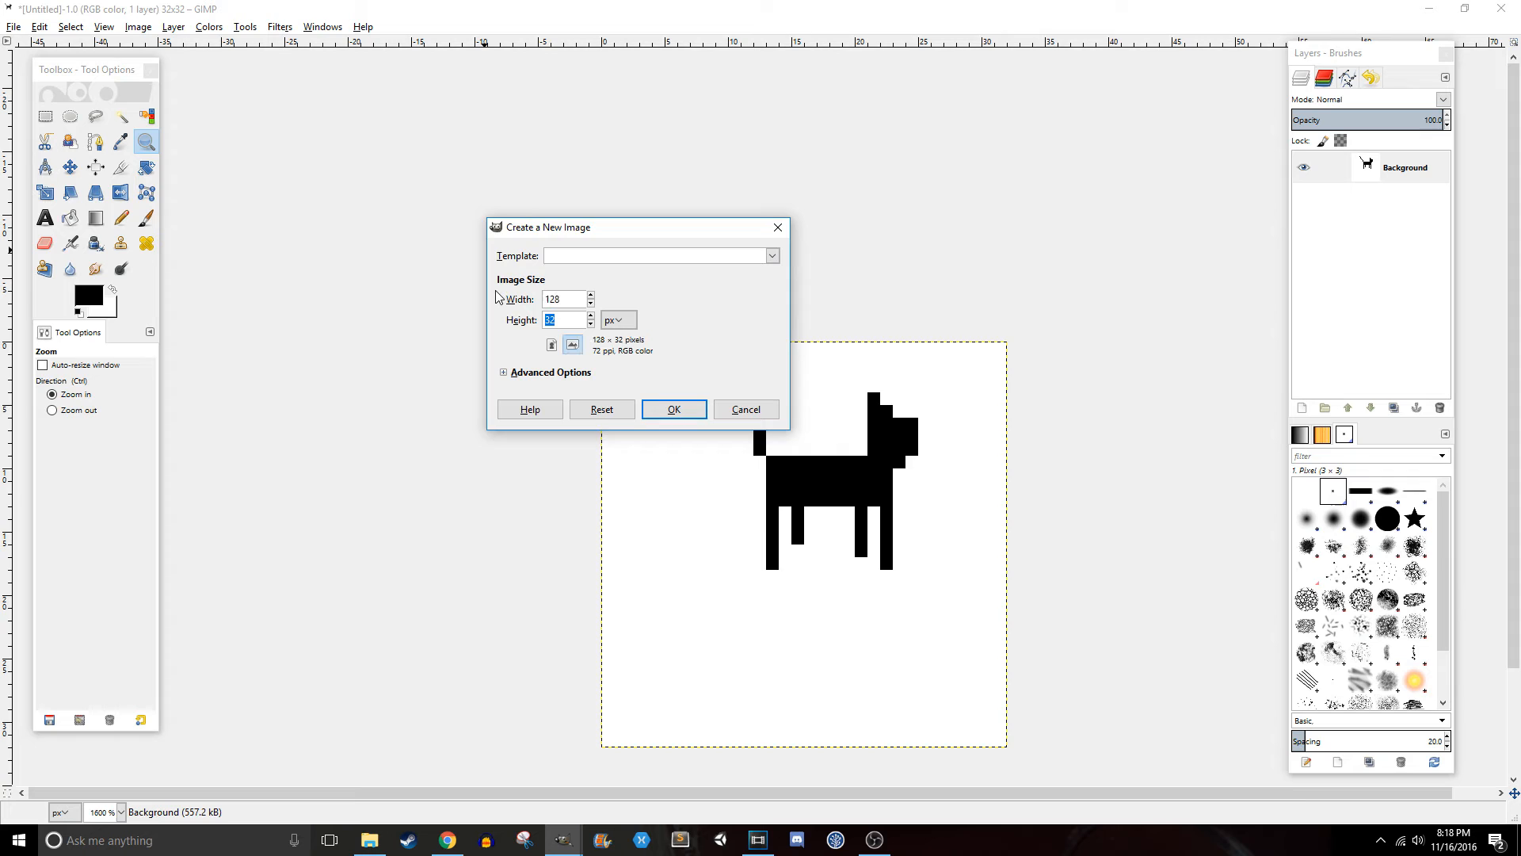
pyautogui.write('128')
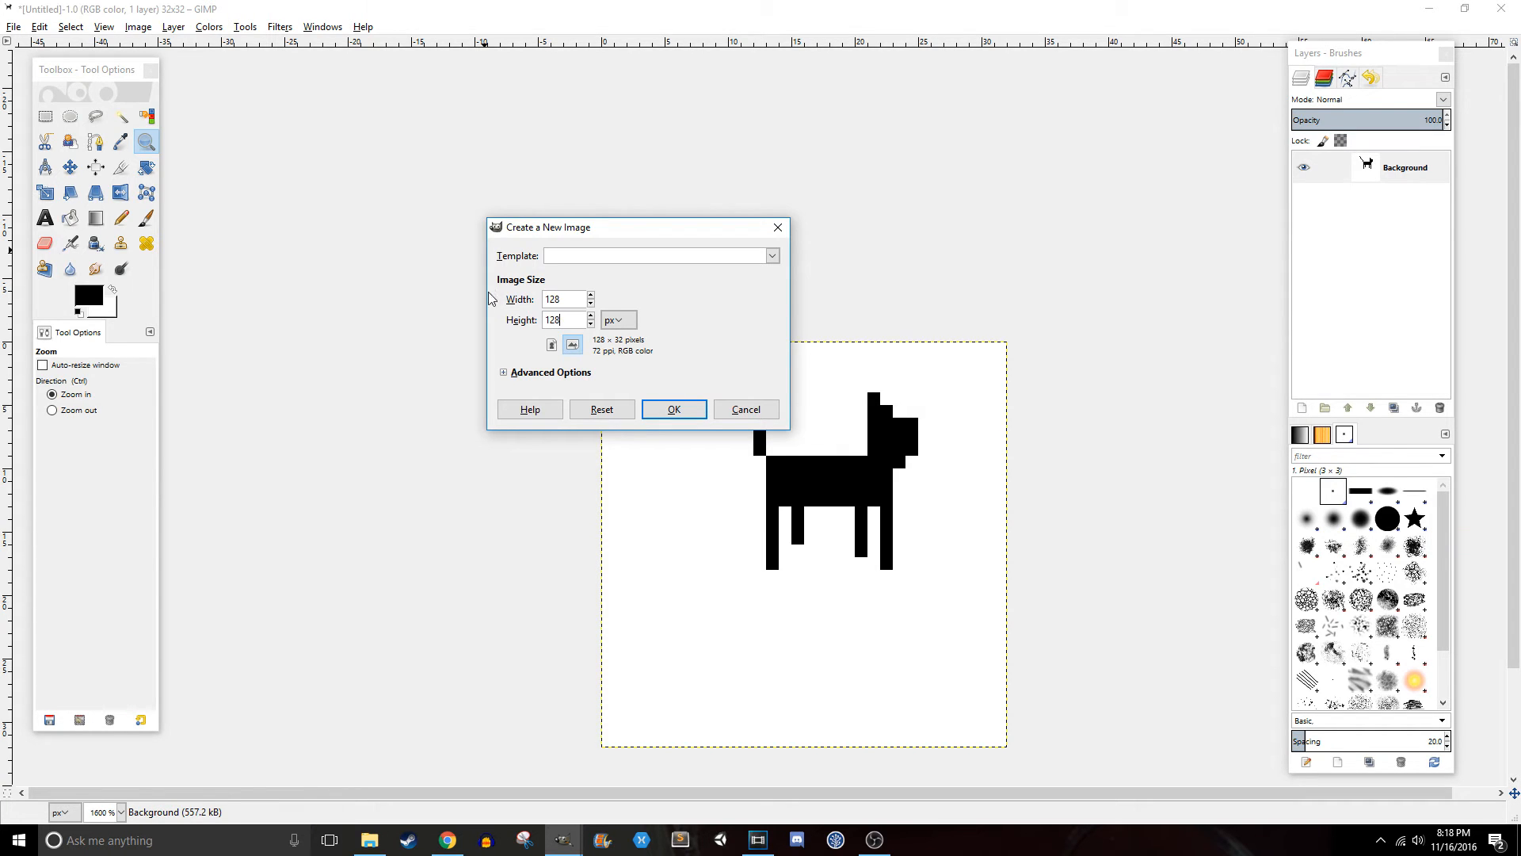
pyautogui.click(674, 409)
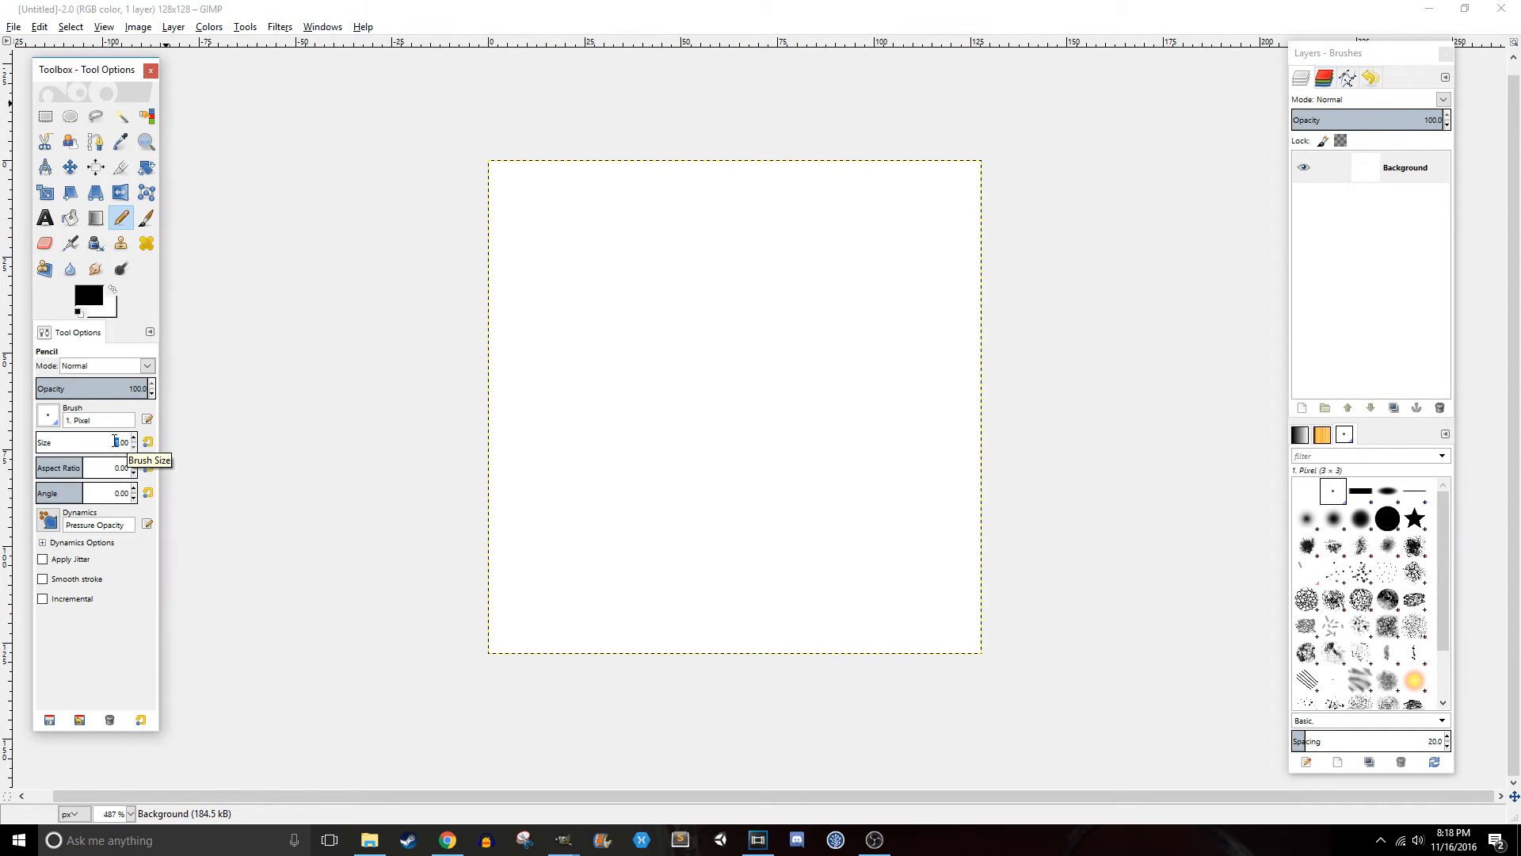
pyautogui.moveTo(130, 521)
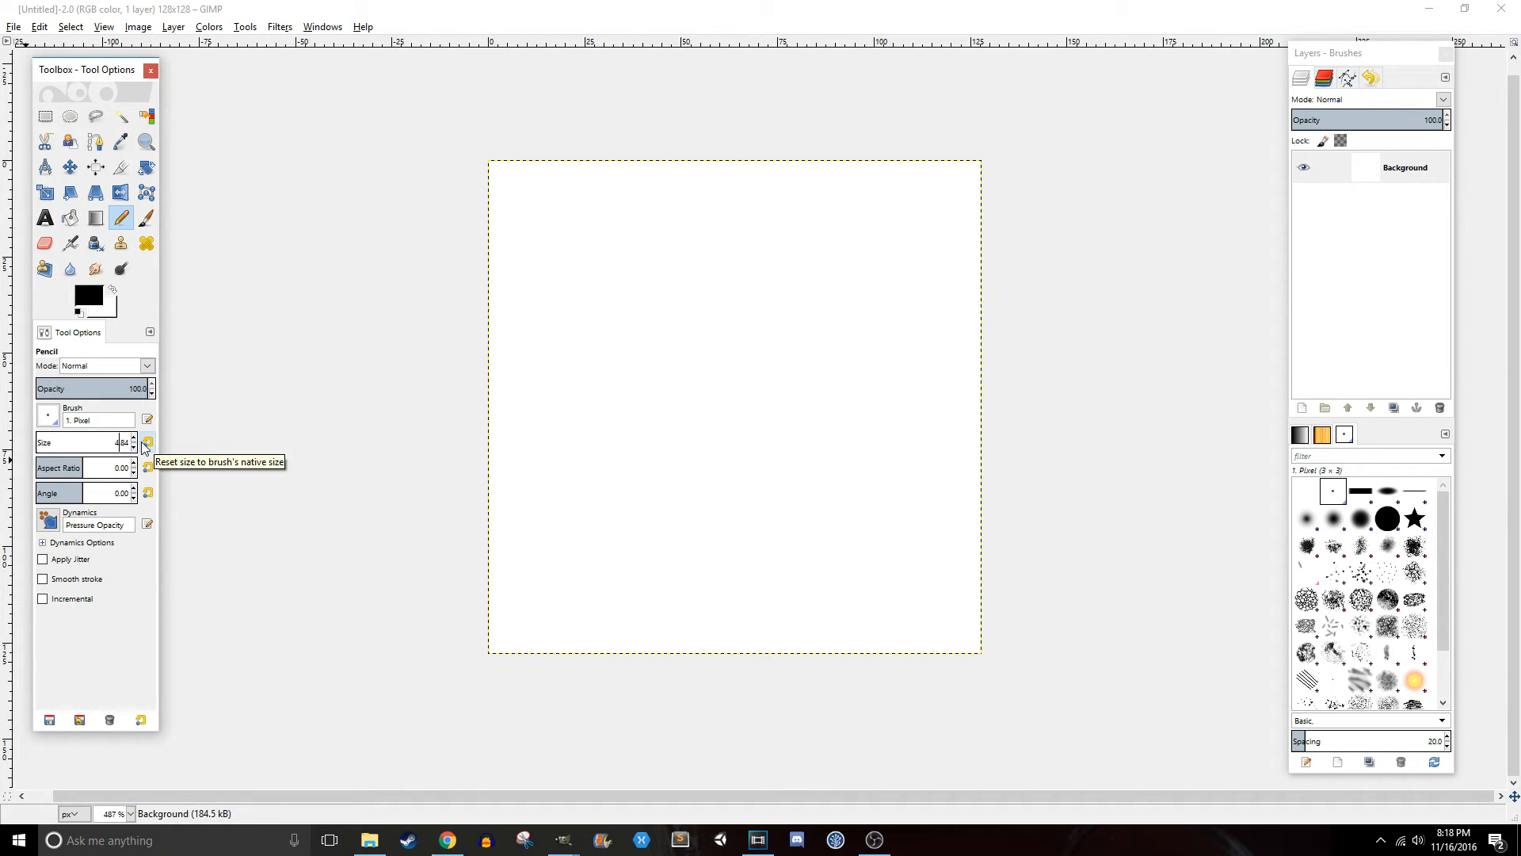
pyautogui.click(147, 443)
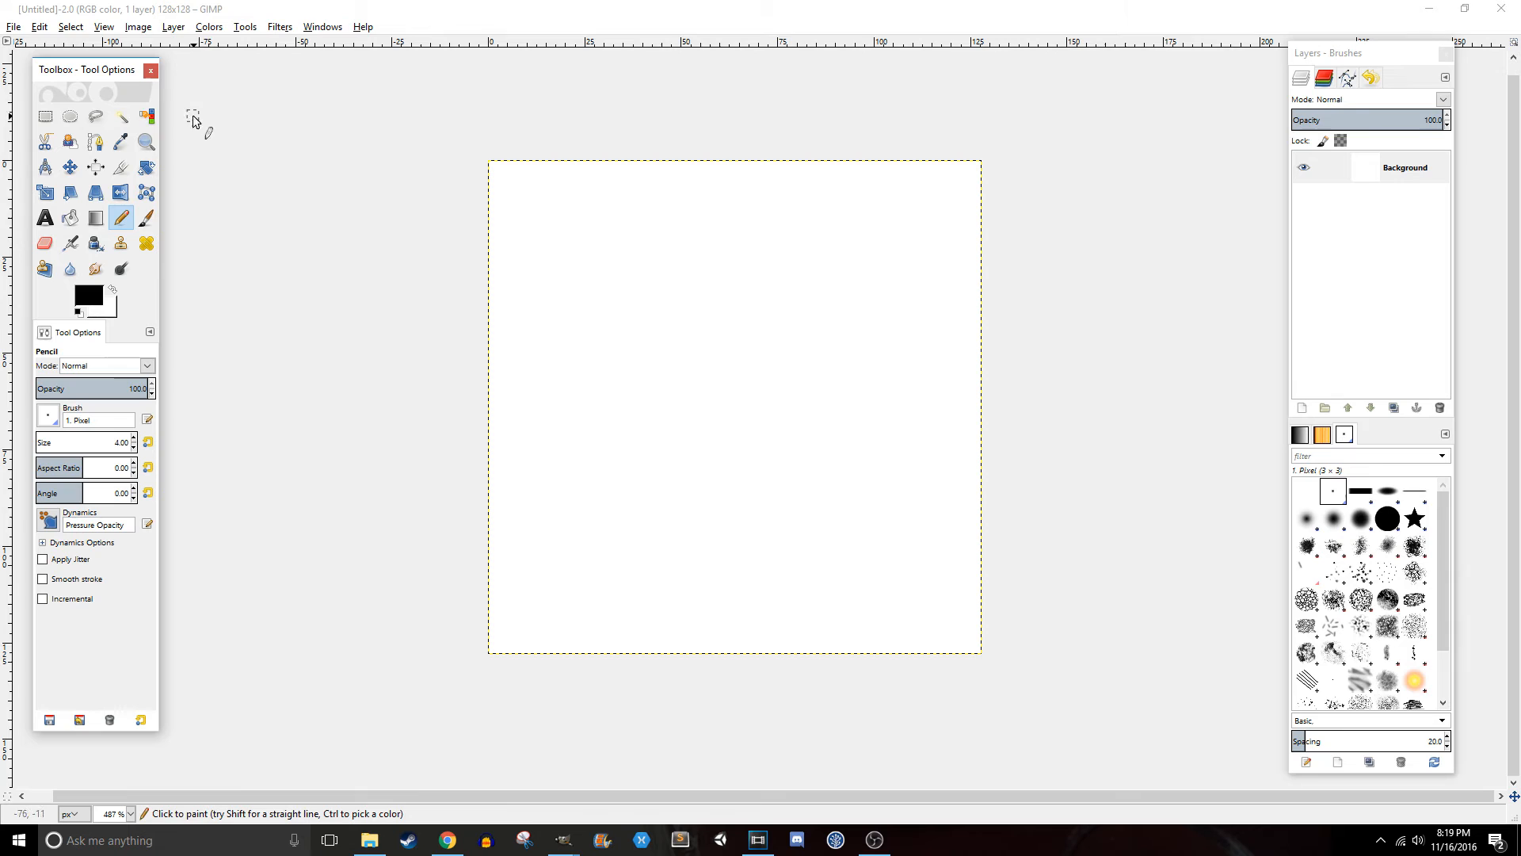
# Configure the image grid spacing to 3×3 pixels via Image > Configure Grid
pyautogui.click(138, 27)
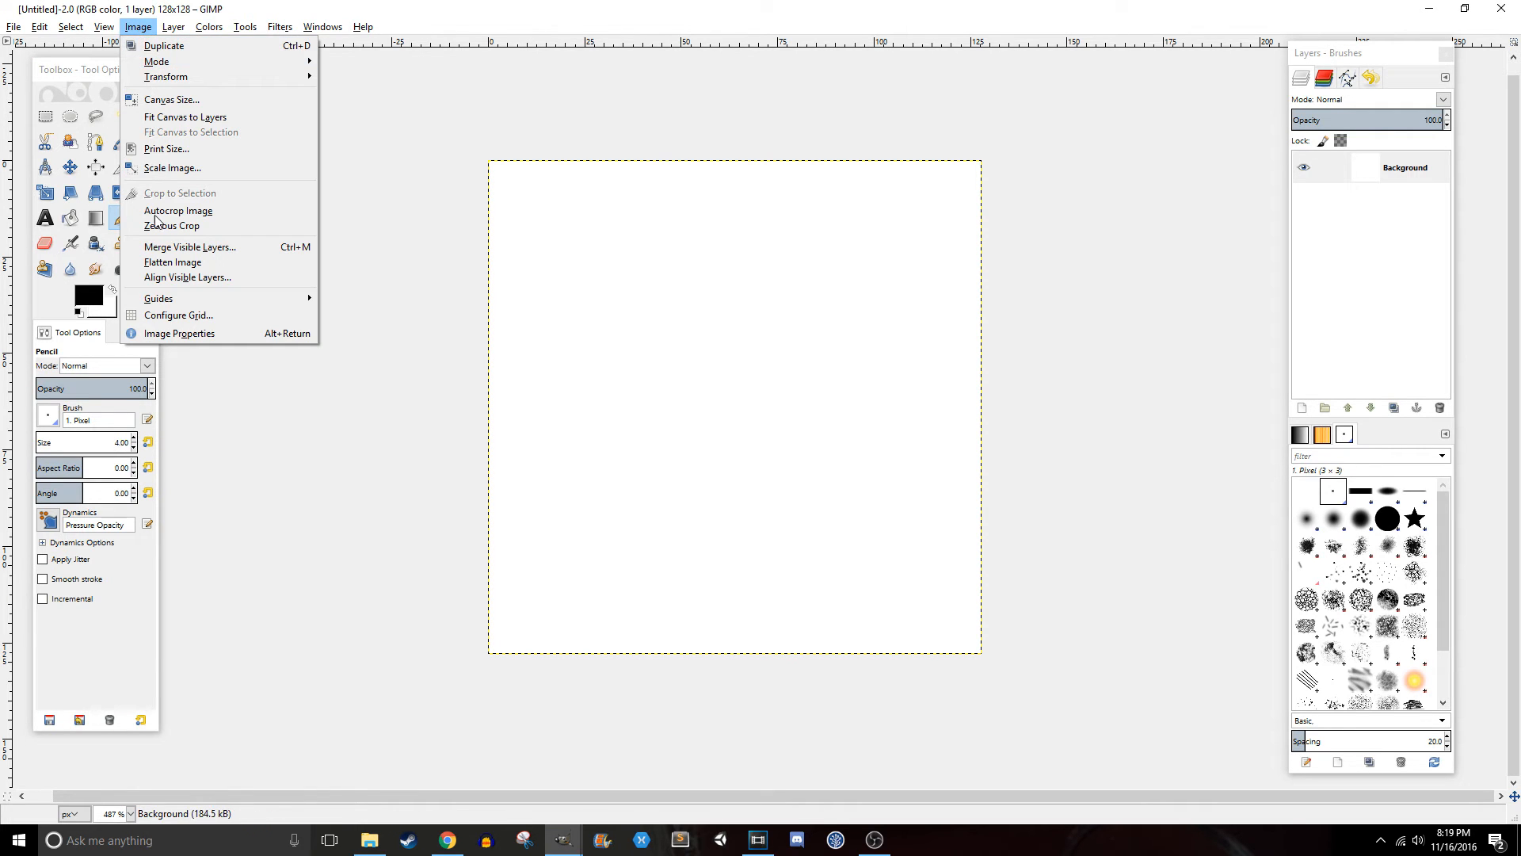
pyautogui.click(177, 315)
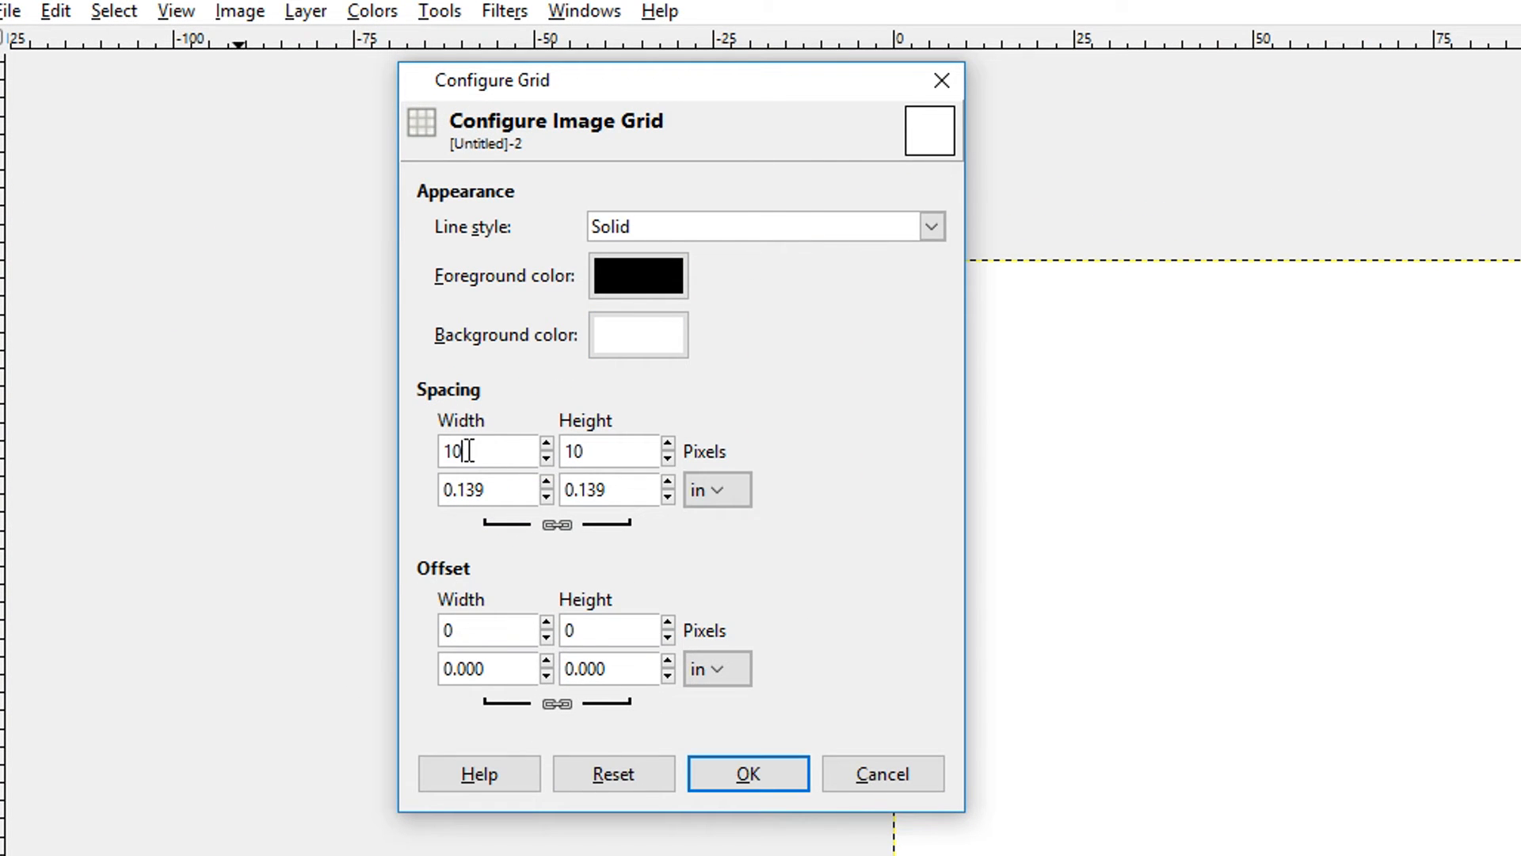
pyautogui.tripleClick(475, 452)
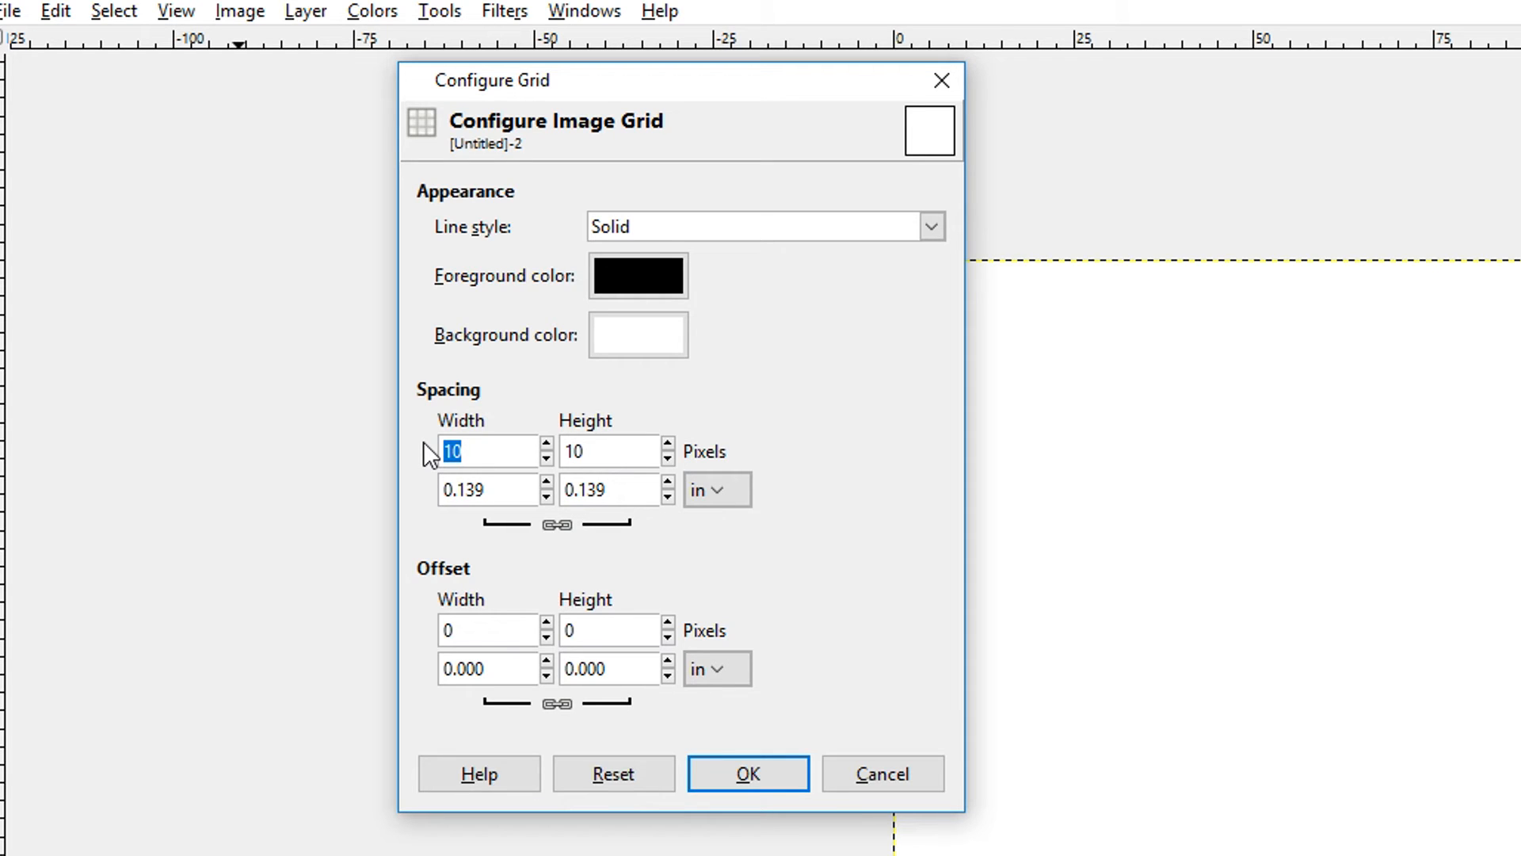
pyautogui.write('3')
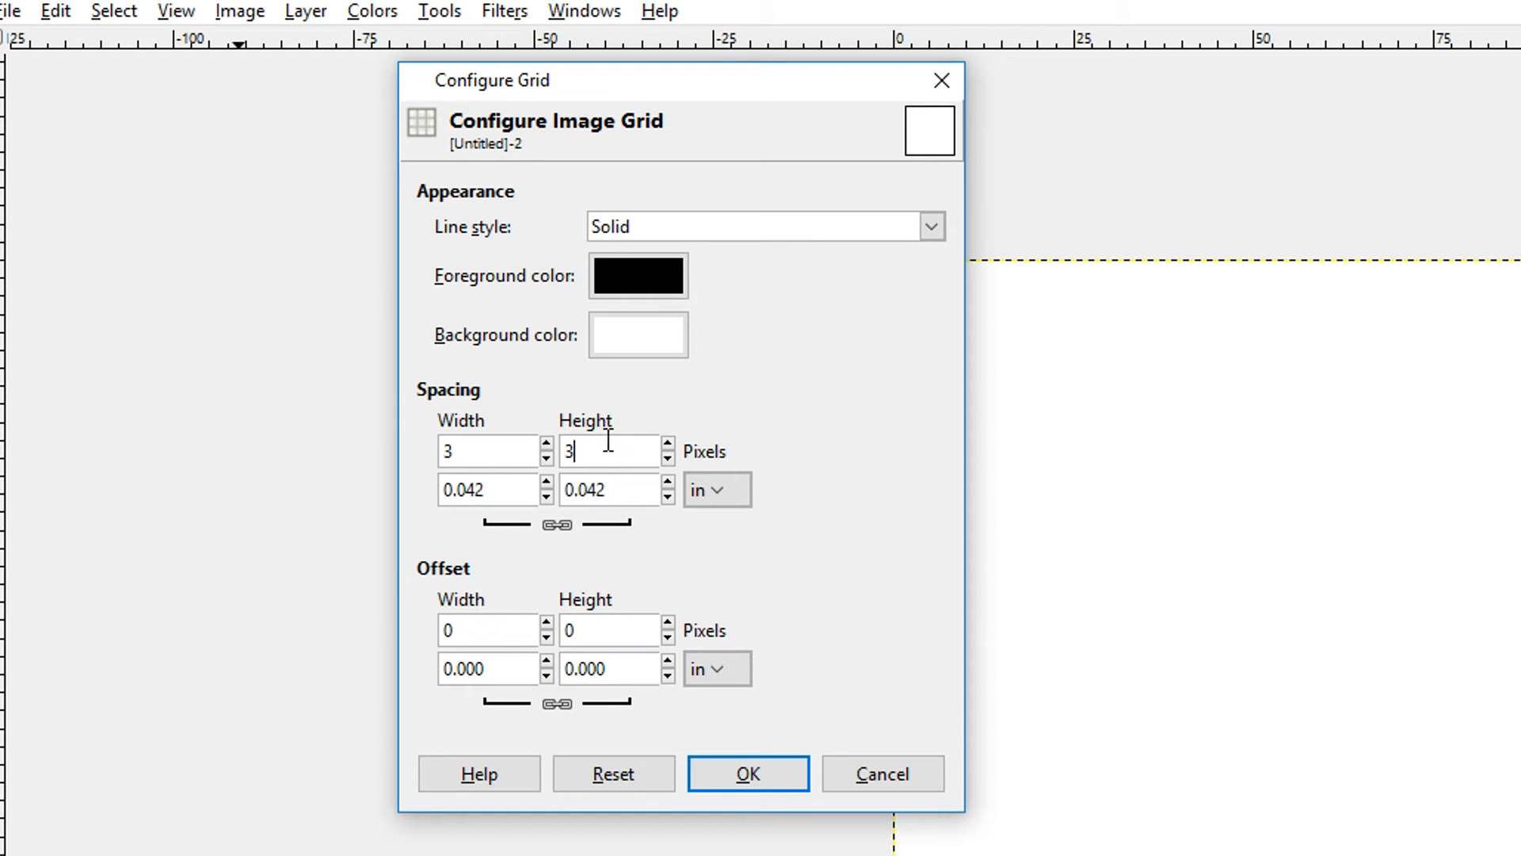
pyautogui.click(747, 773)
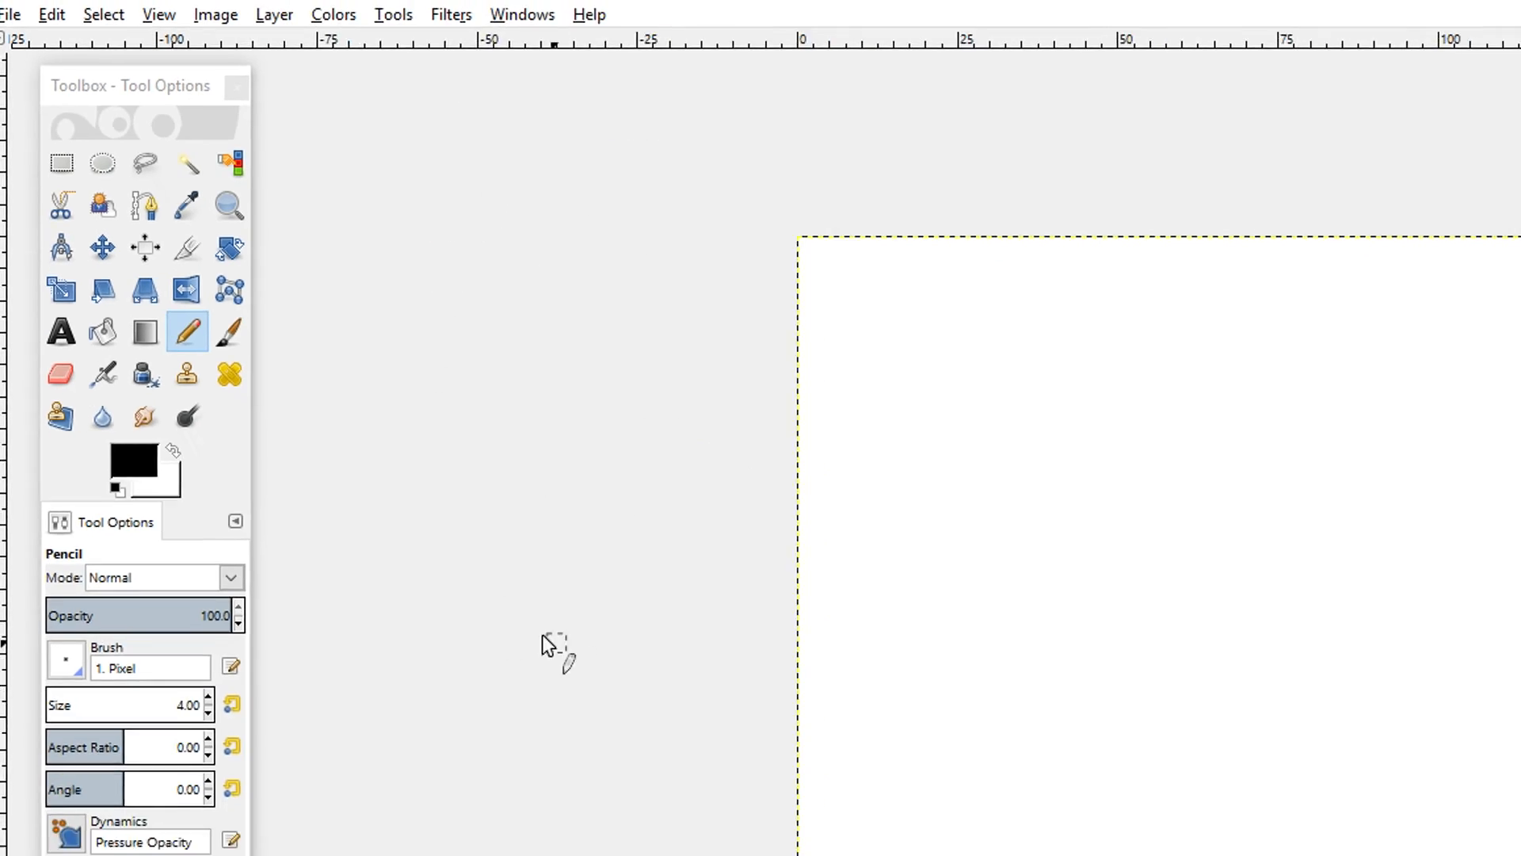
# Turn on Show Grid from the View menu
pyautogui.click(104, 26)
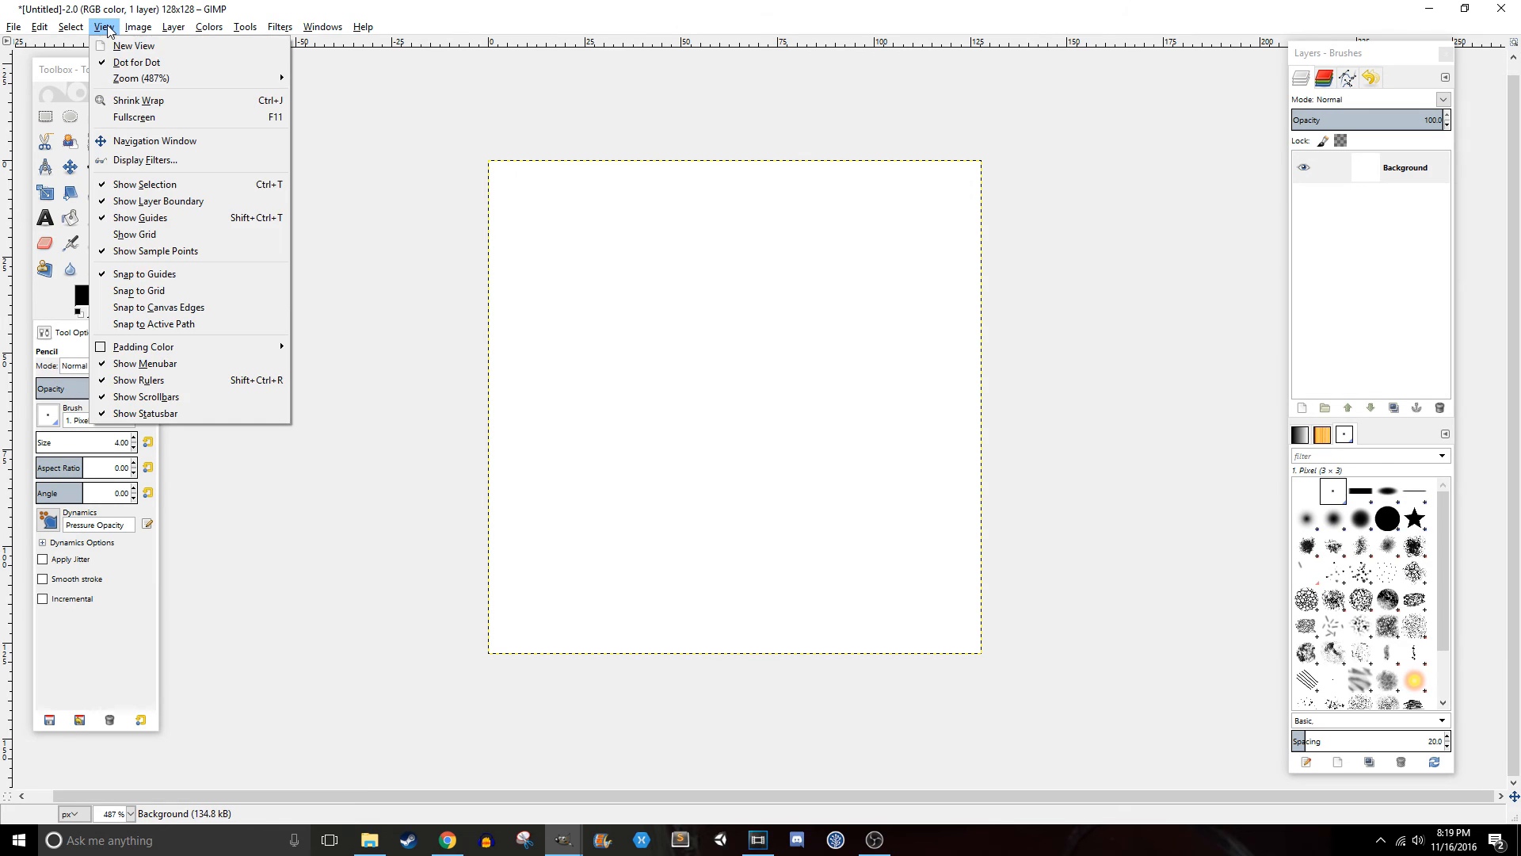
pyautogui.moveTo(135, 235)
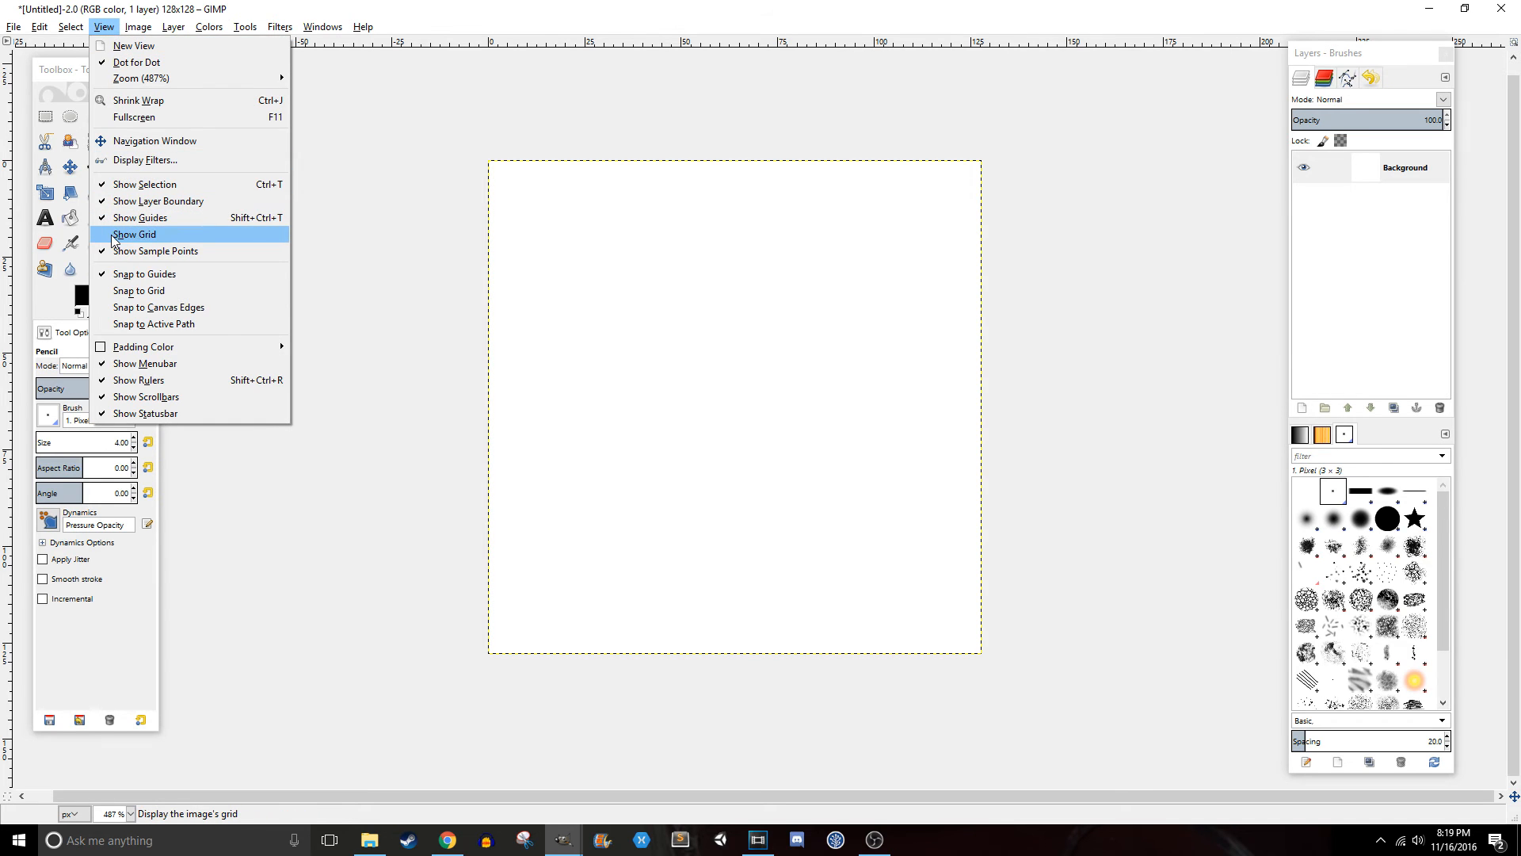
pyautogui.click(135, 234)
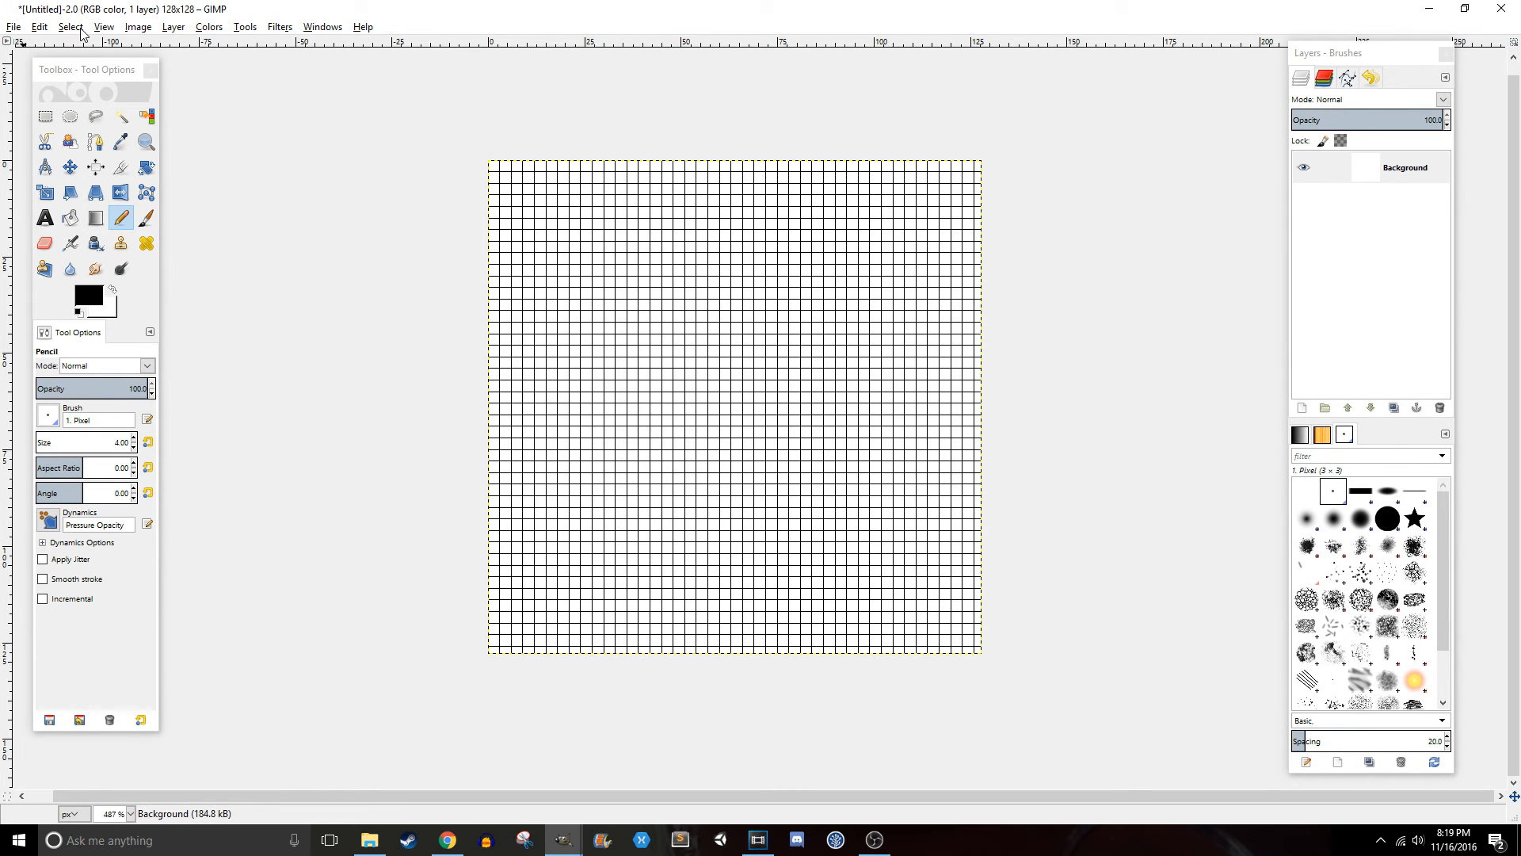
pyautogui.moveTo(300, 245)
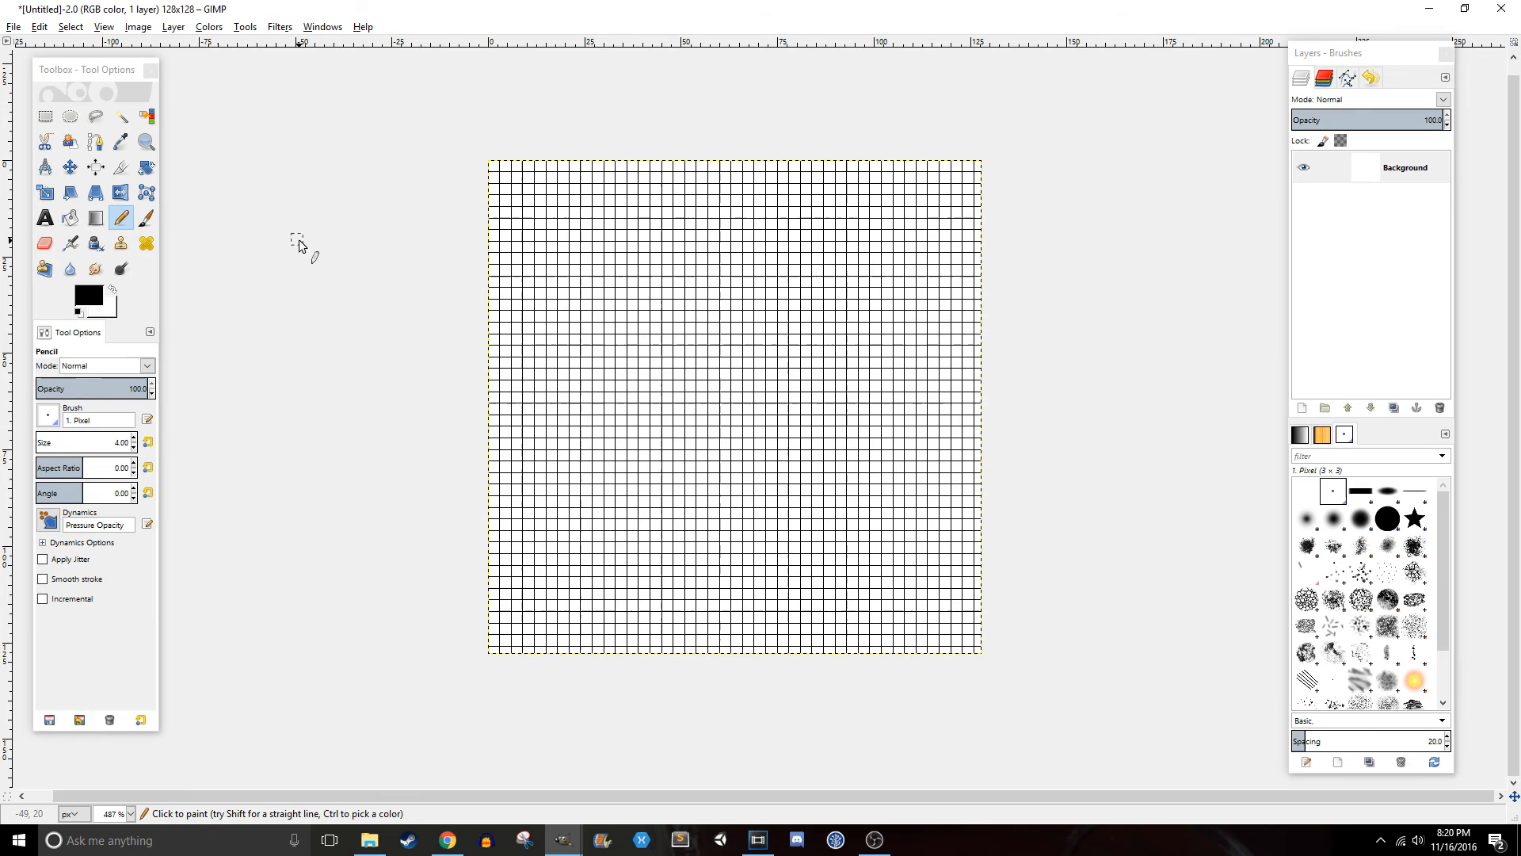
# Drag a thick wavy pencil stroke down from the canvas's upper middle
pyautogui.click(103, 26)
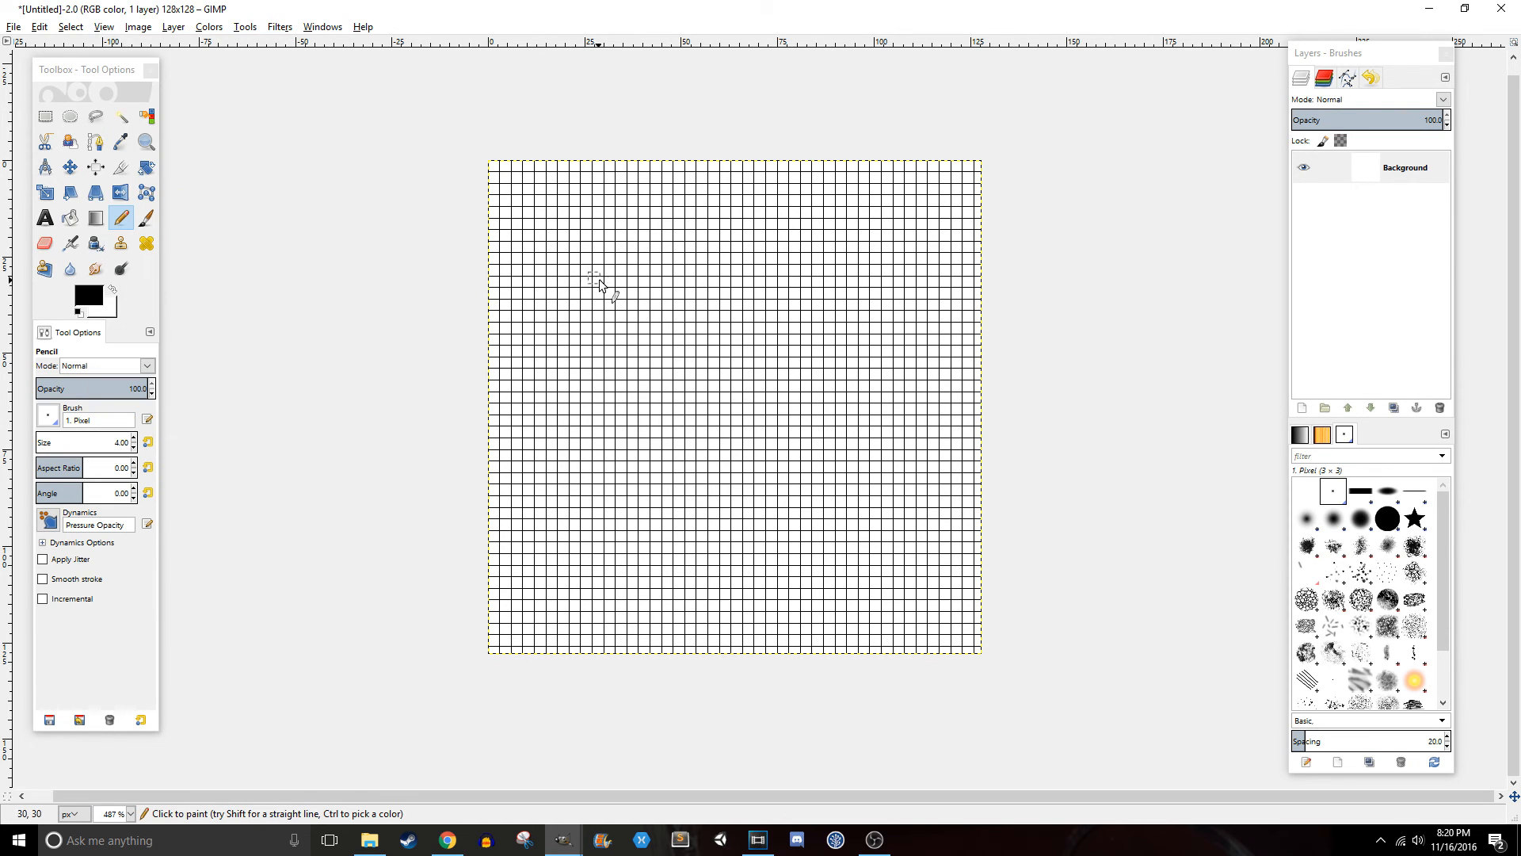
pyautogui.moveTo(688, 320)
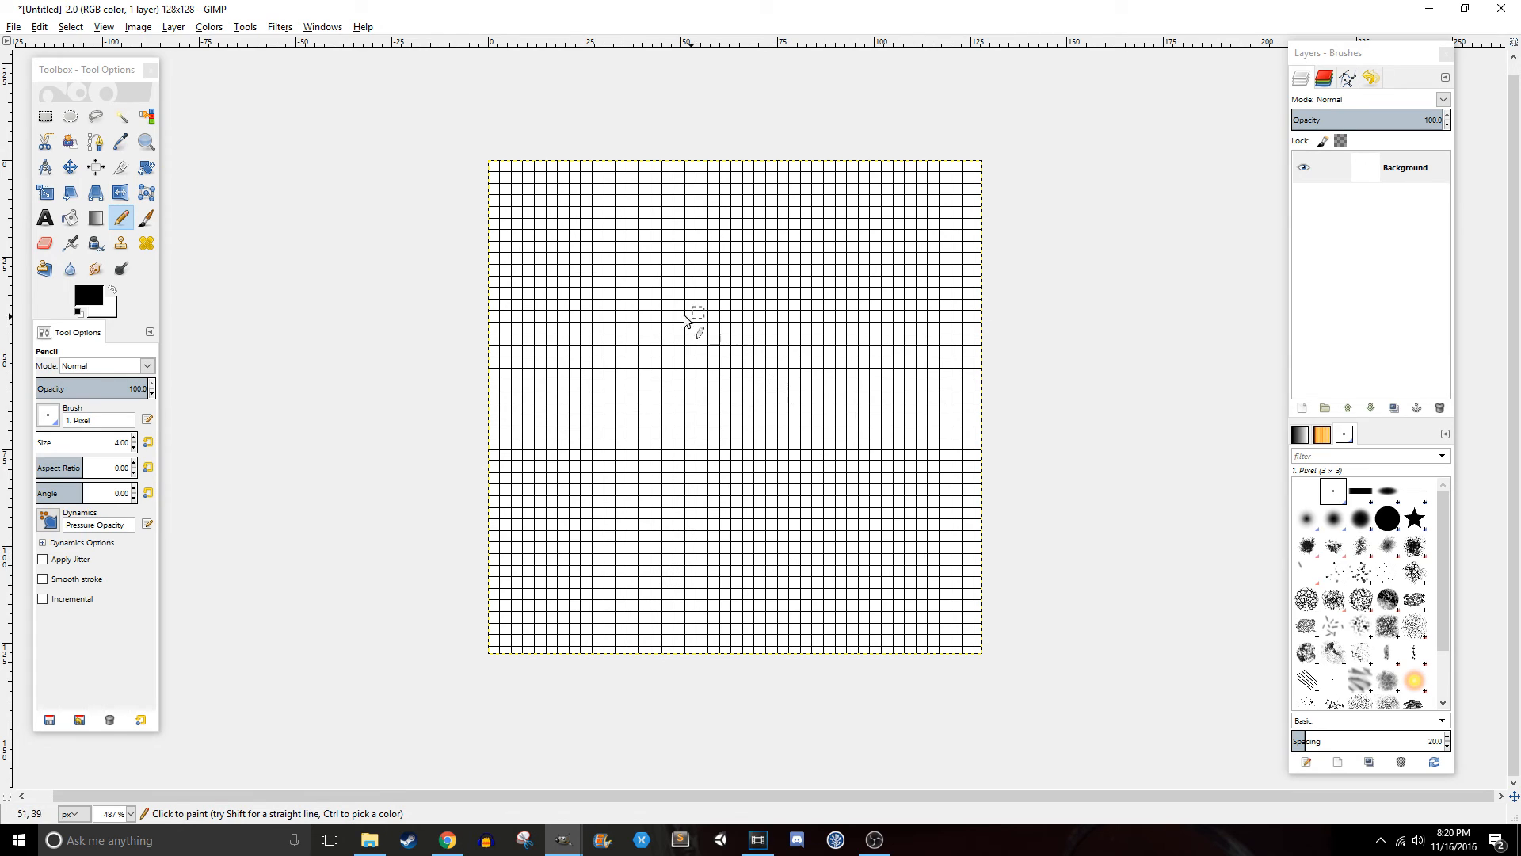
pyautogui.moveTo(622, 207); pyautogui.dragTo(713, 497)
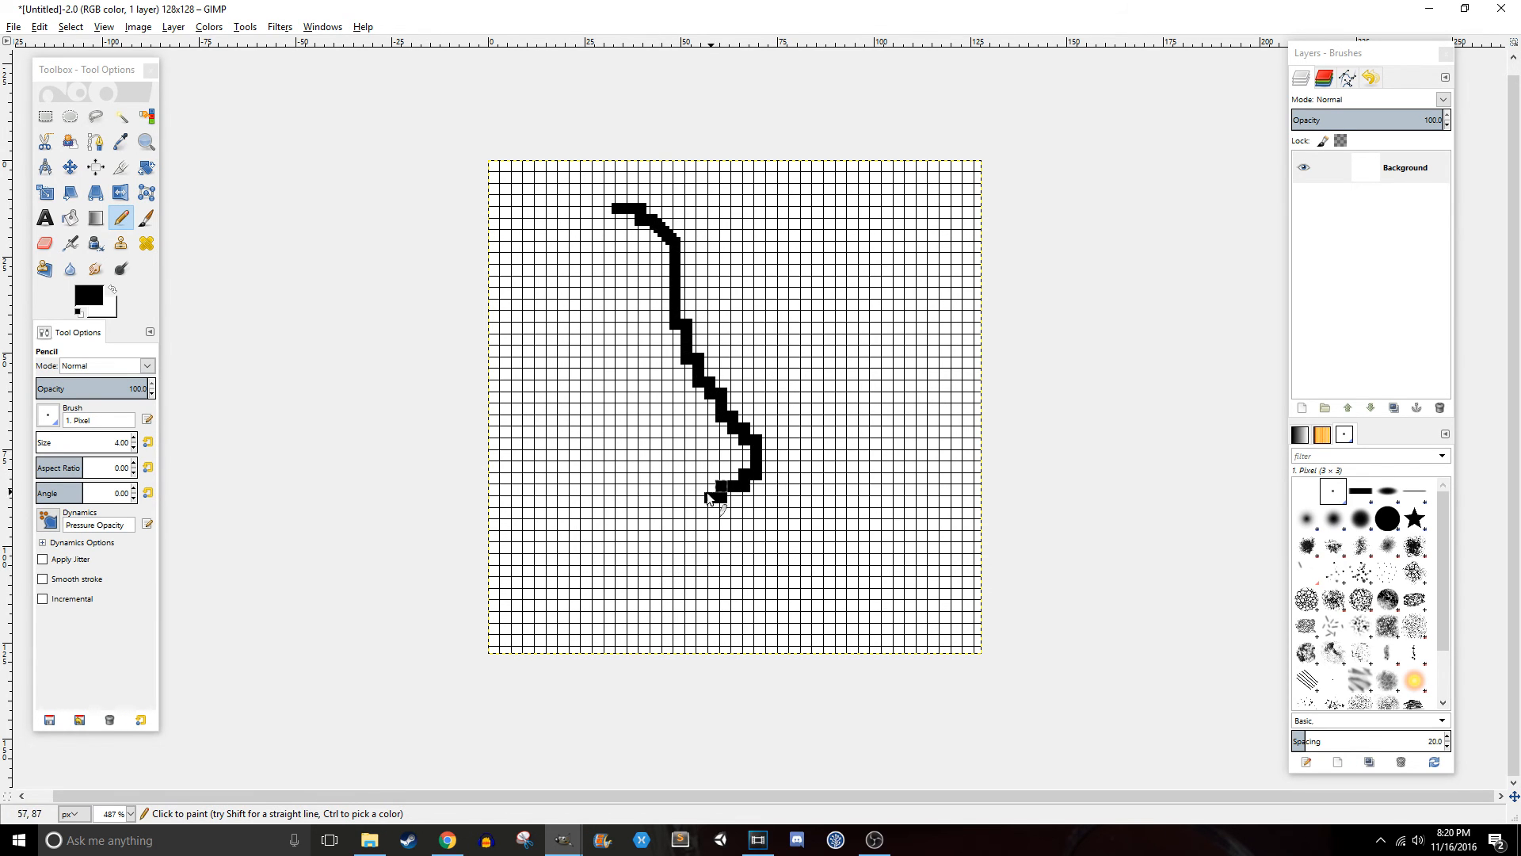